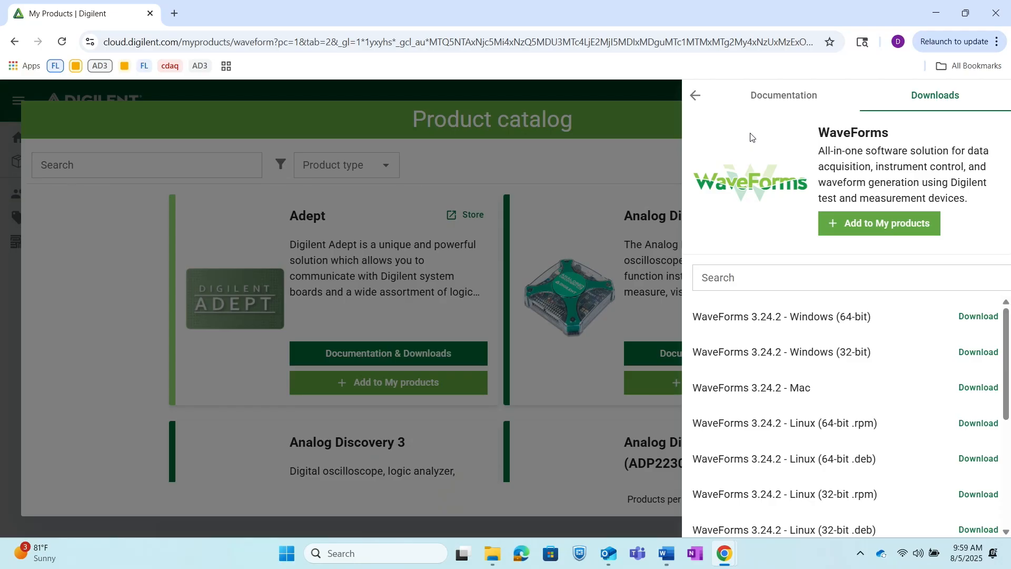
mouse_move(756, 137)
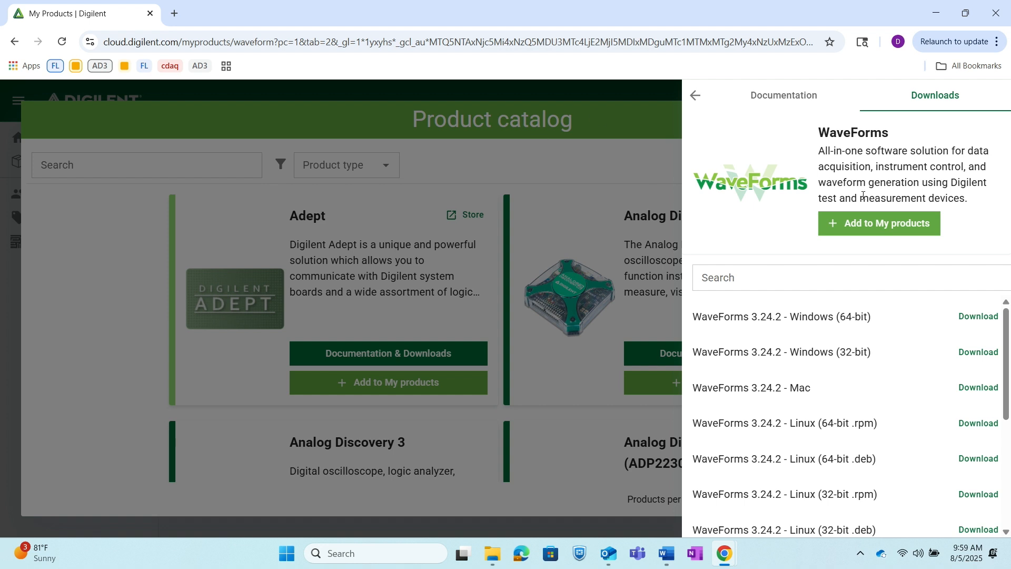
mouse_move(861, 194)
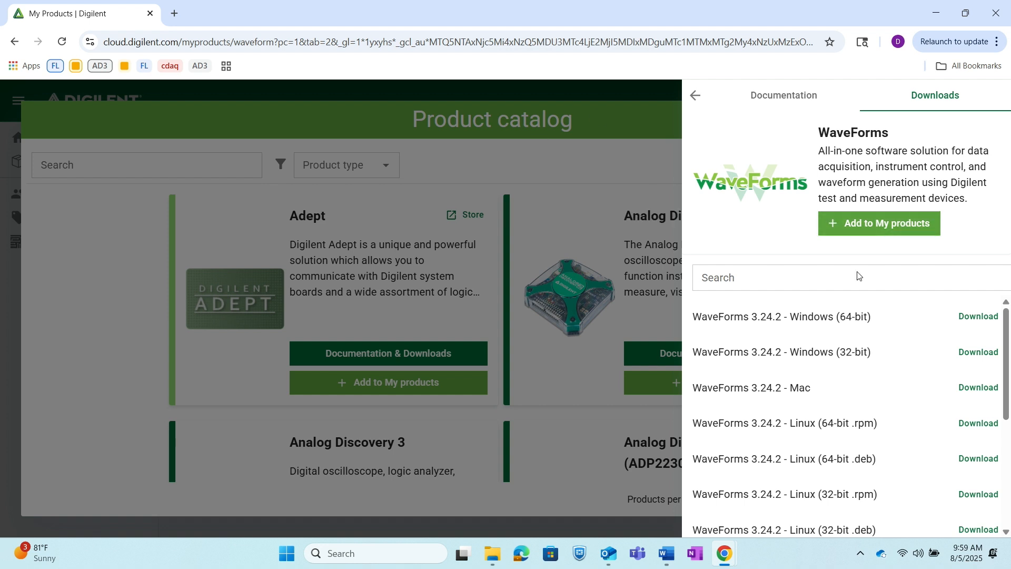
- Download the WaveForms 3.24.2 Windows 64-bit installer and launch it from Chrome's downloads
left_click(977, 316)
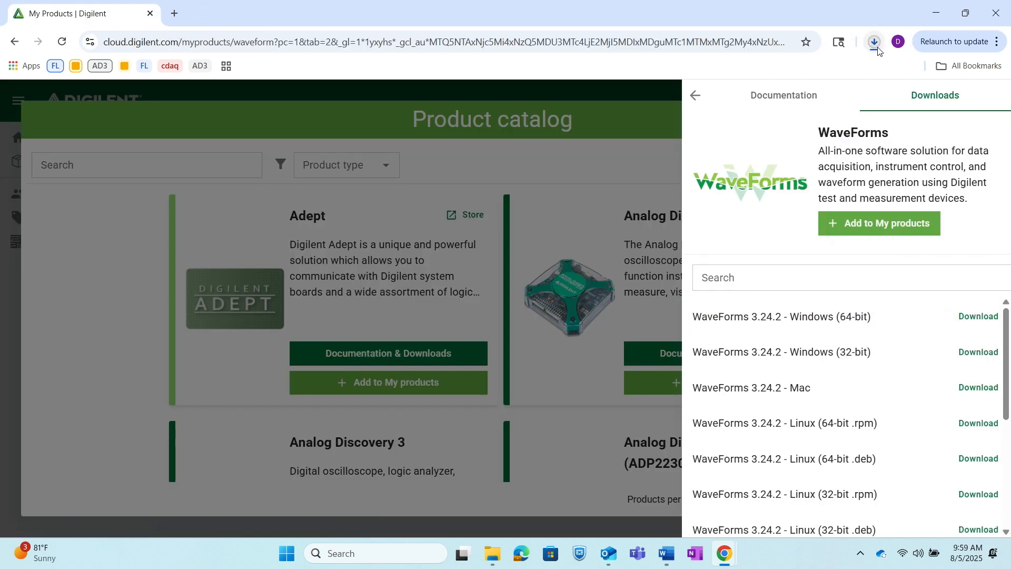
left_click(876, 41)
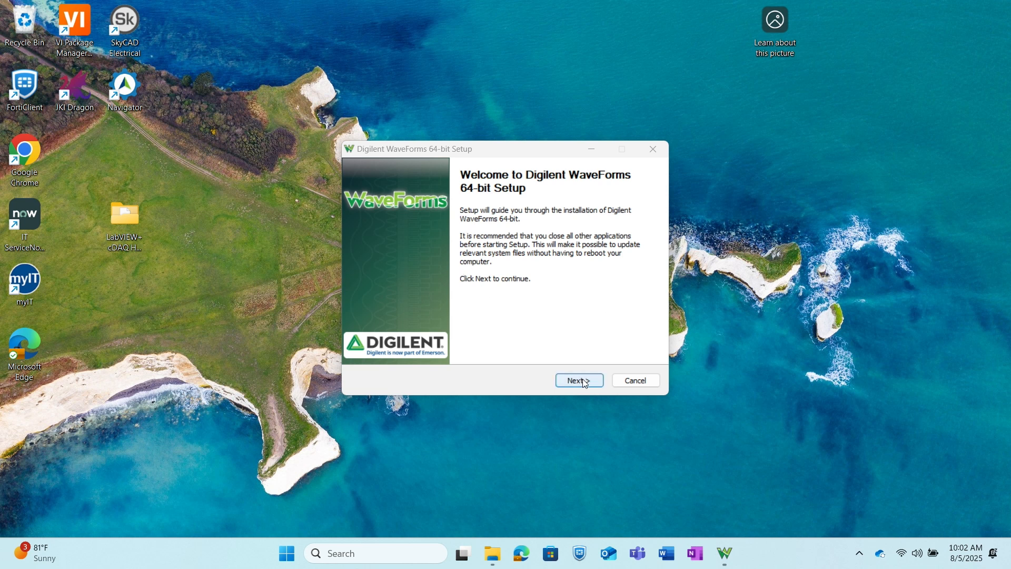
- Install WaveForms with Runtime, Application, SDK and Analog Discovery Pro 5000 components, then run it
left_click(578, 380)
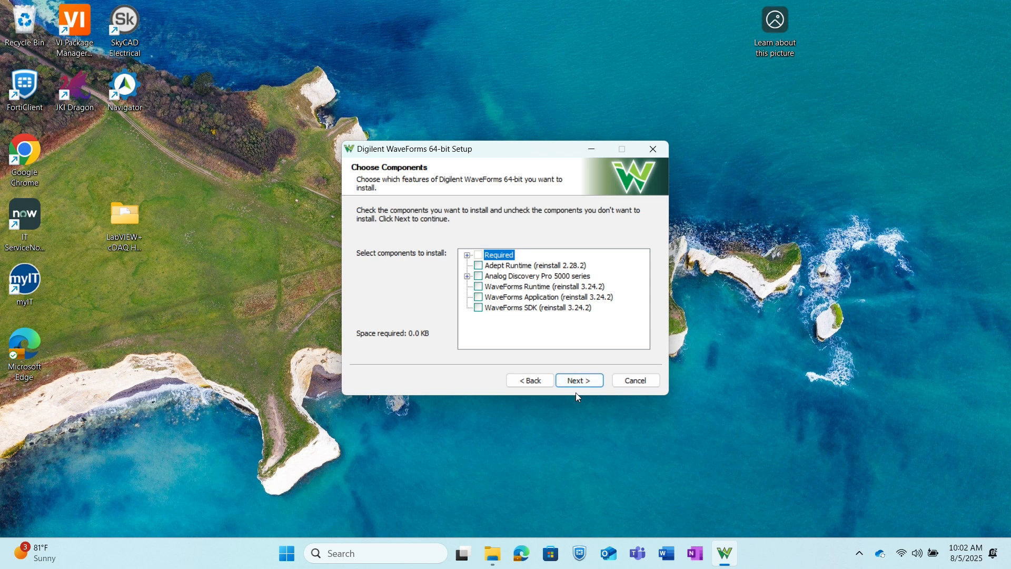
mouse_move(468, 314)
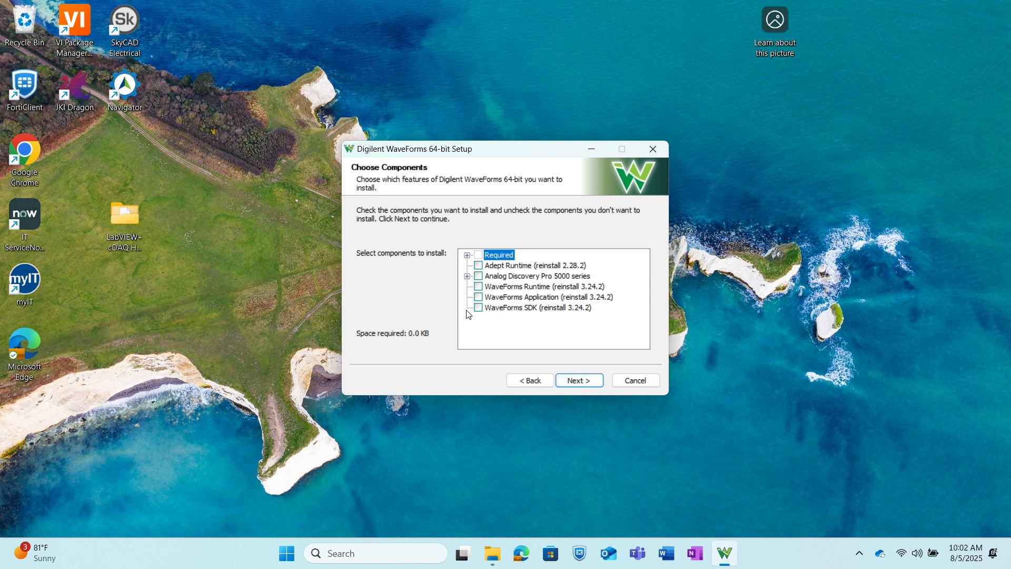
left_click(478, 286)
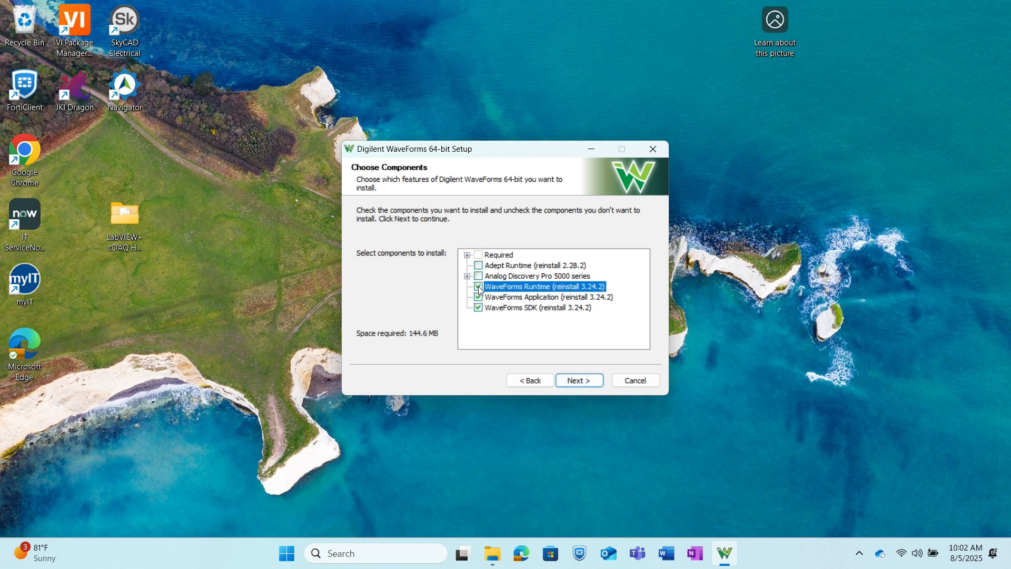
left_click(478, 287)
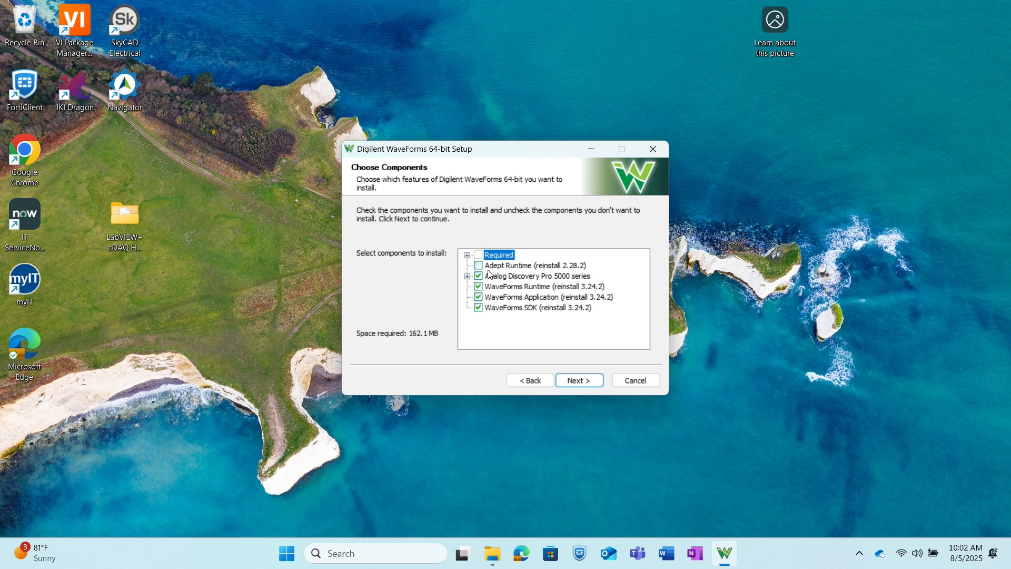
left_click(579, 380)
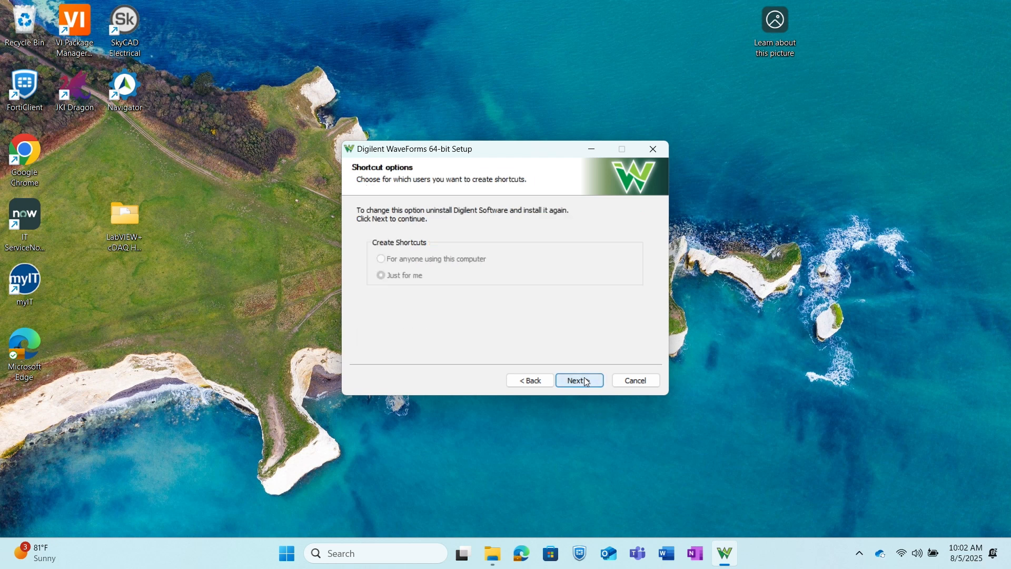
left_click(578, 380)
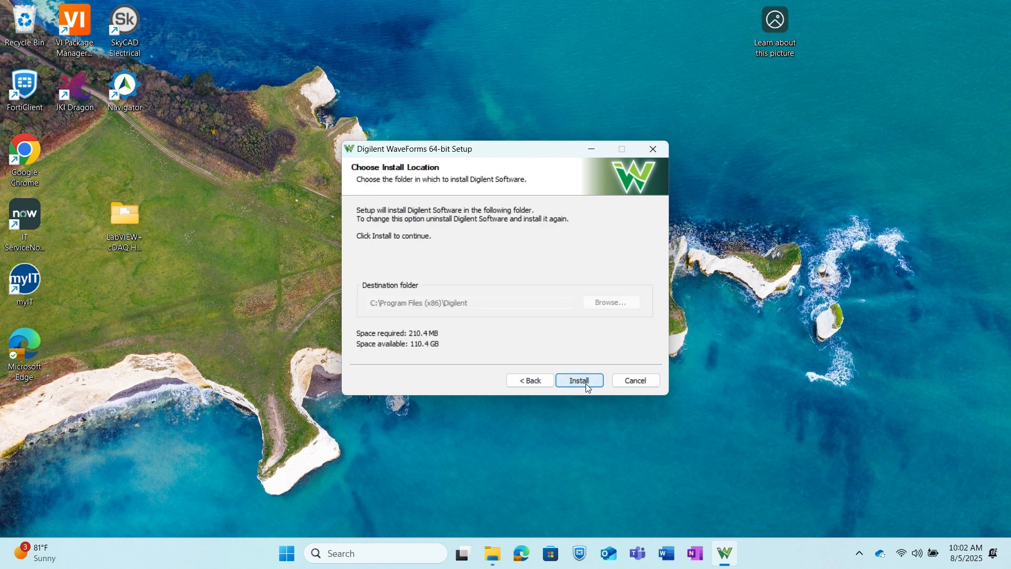
left_click(578, 380)
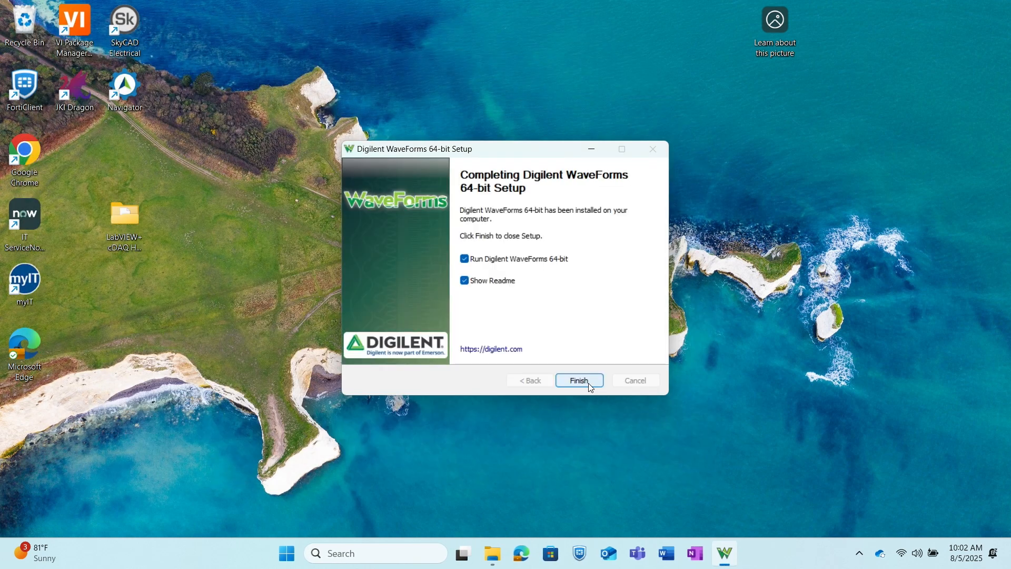
mouse_move(588, 382)
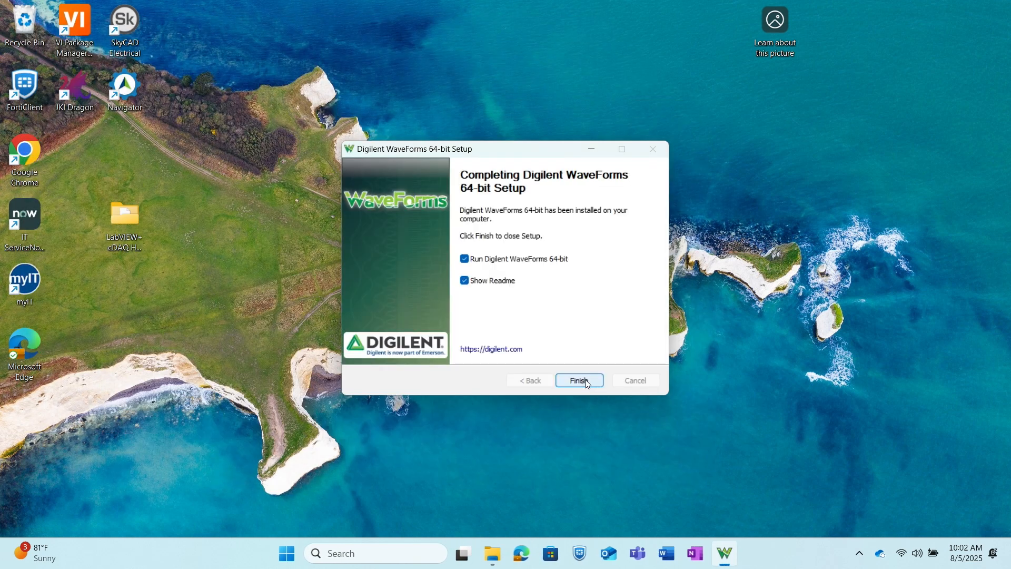
left_click(578, 380)
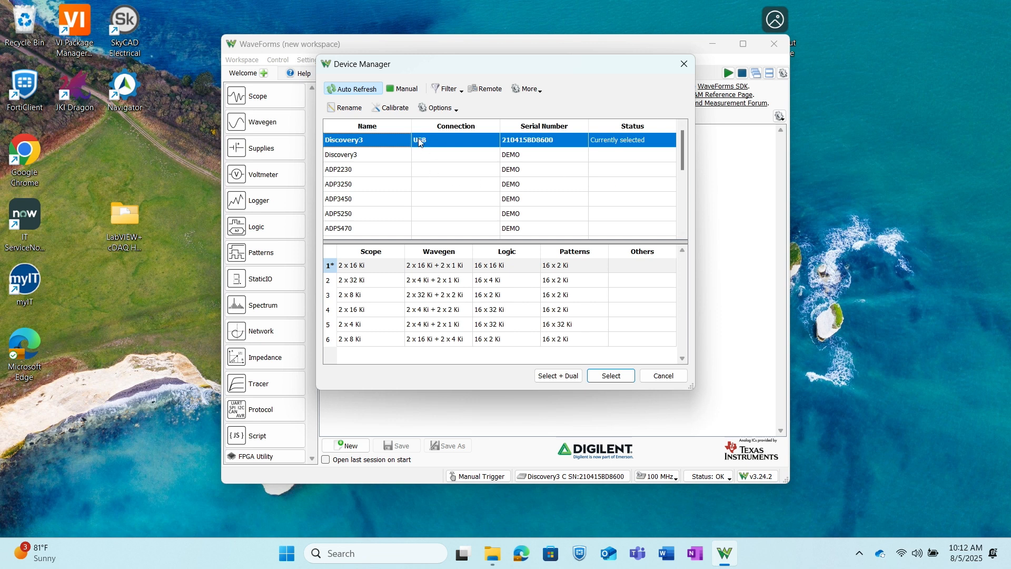
mouse_move(348, 184)
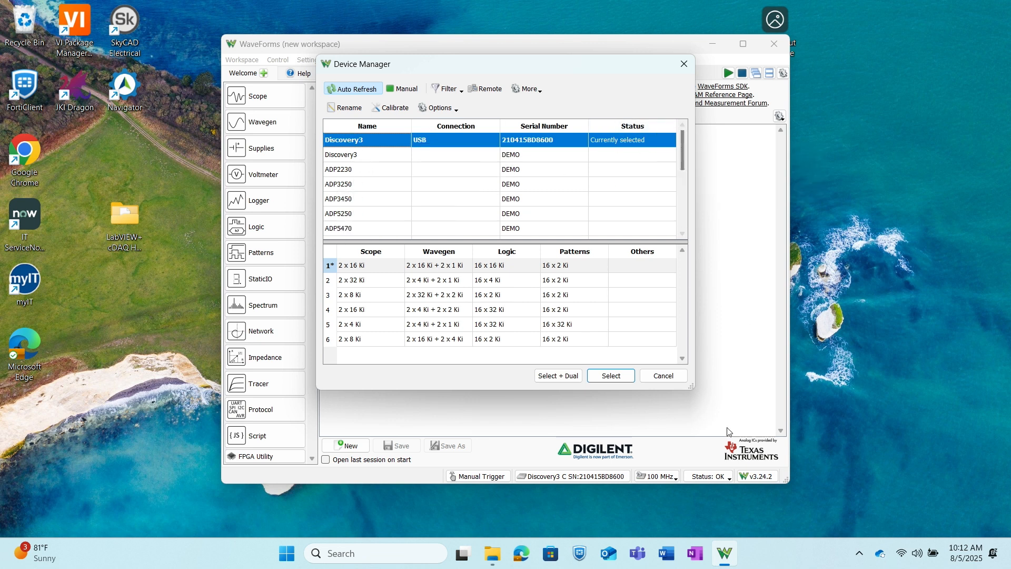
- Select the Discovery3 USB device's first configuration and connect to it
left_click(370, 266)
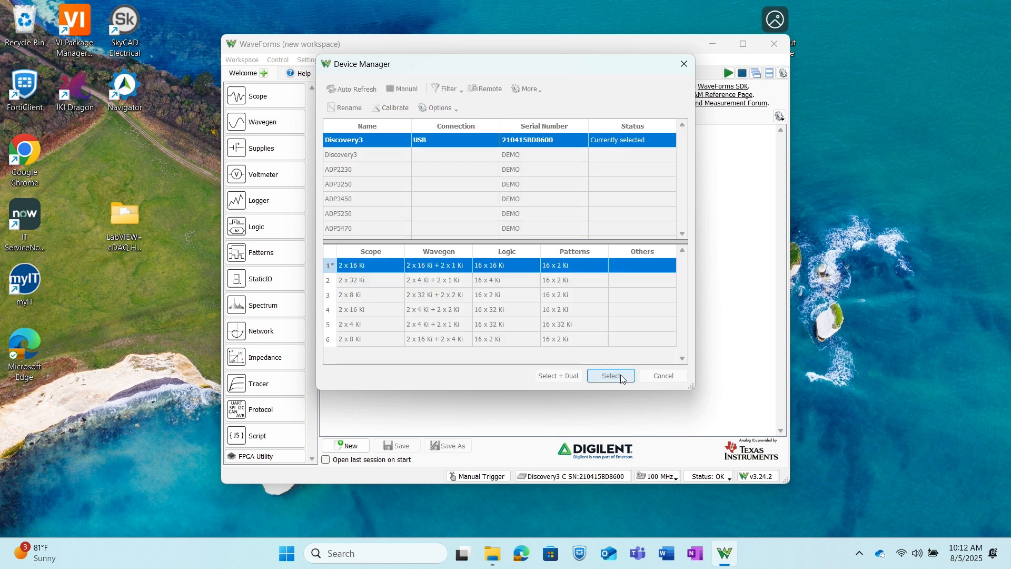
left_click(610, 375)
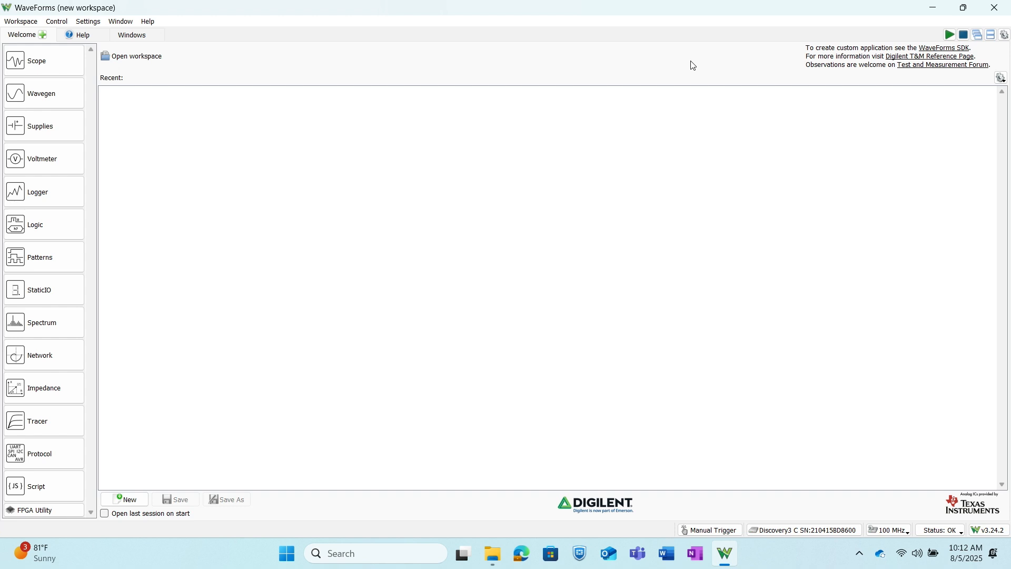
mouse_move(681, 54)
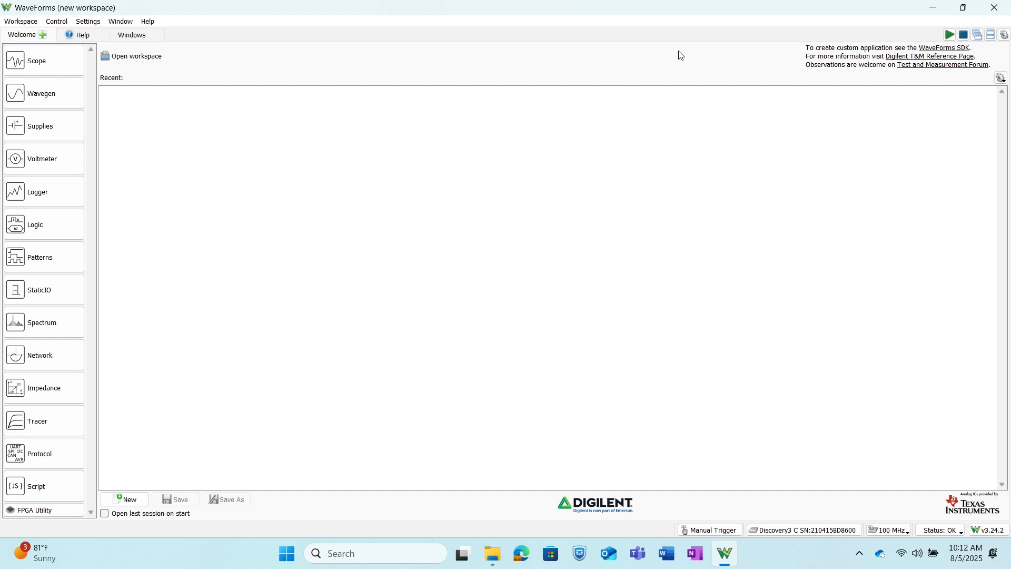
- Run Wavegen channel 1 as a 1 kHz, 1 V sine and add a Scope instrument
left_click(41, 93)
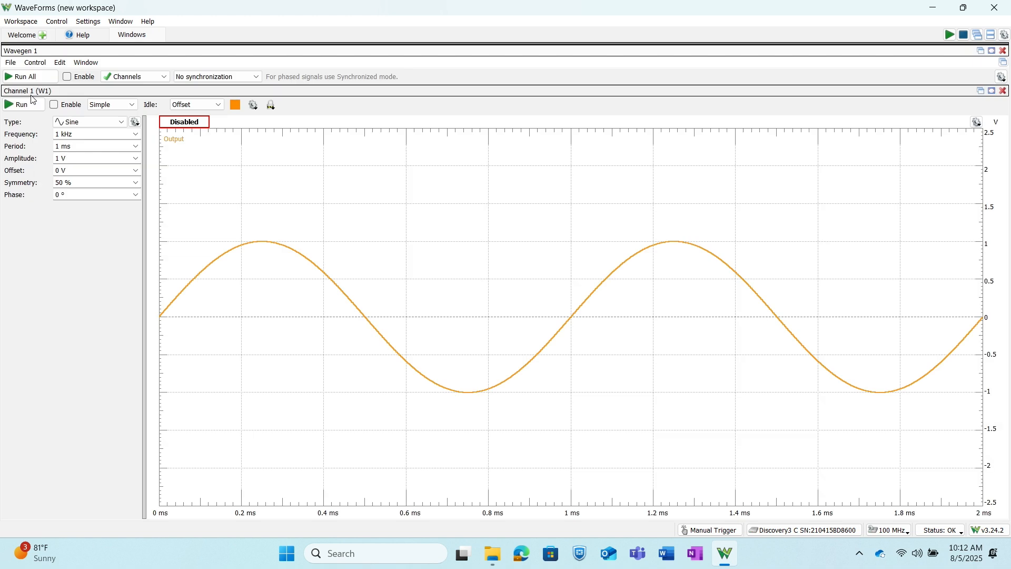
left_click(89, 122)
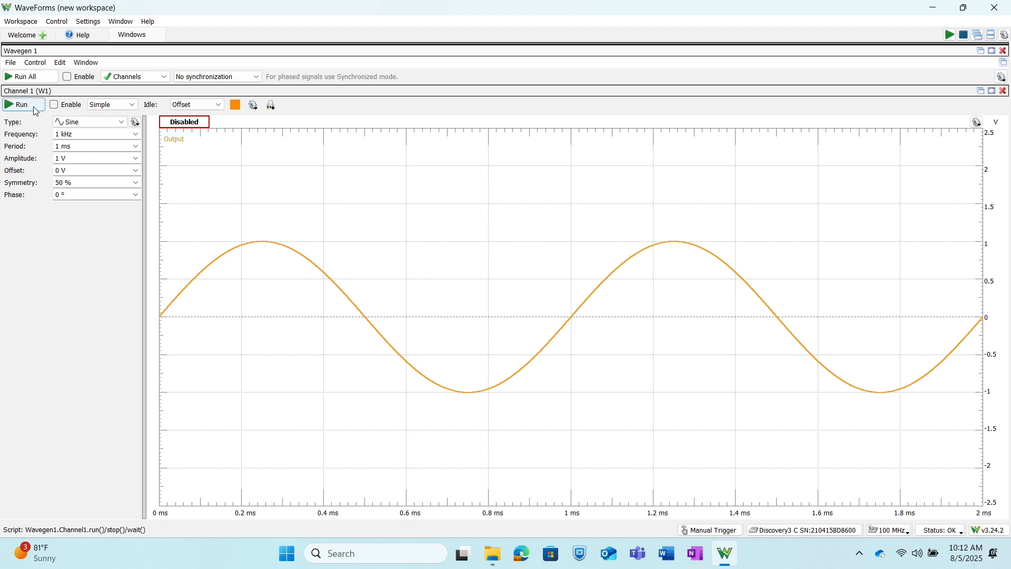
left_click(19, 105)
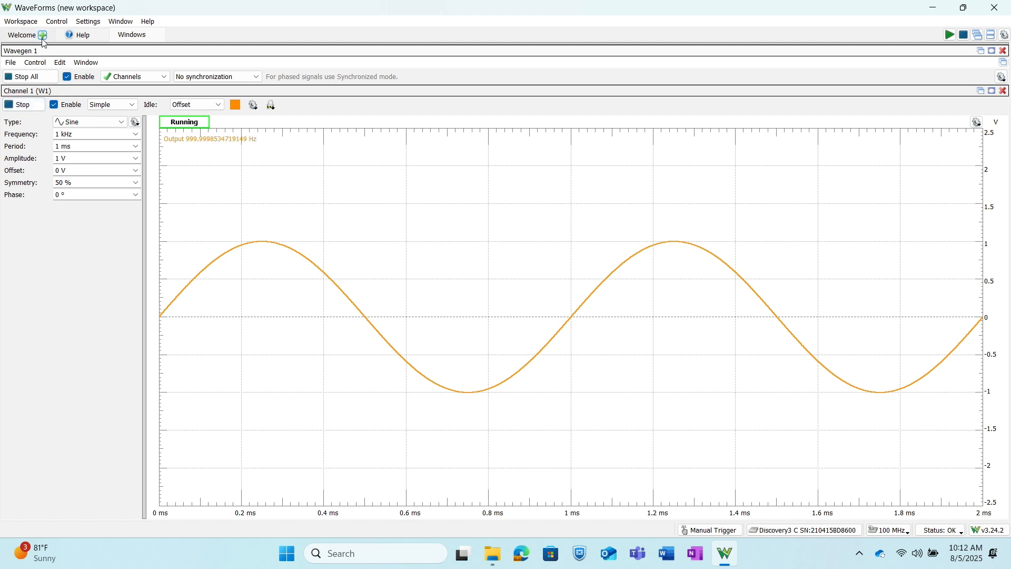
left_click(42, 35)
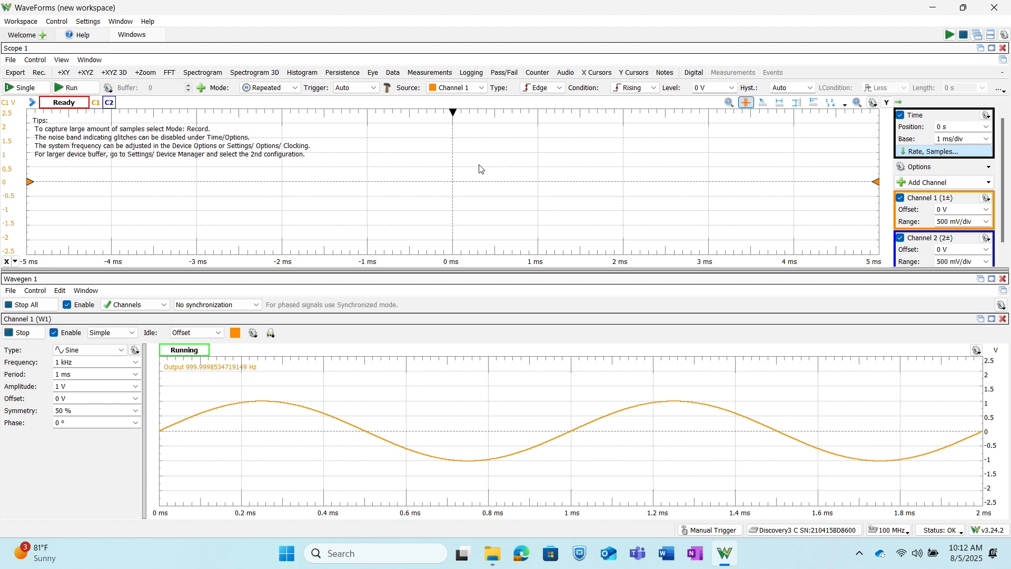
mouse_move(682, 348)
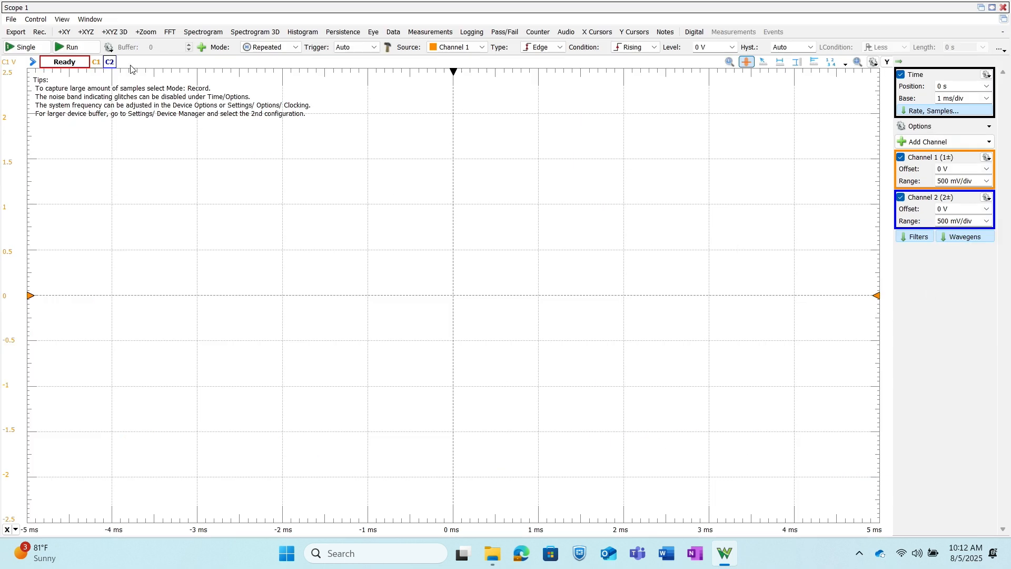
- Start Scope acquisition, hide channel 2, and set Channel 1 to 200 mV/div
left_click(75, 47)
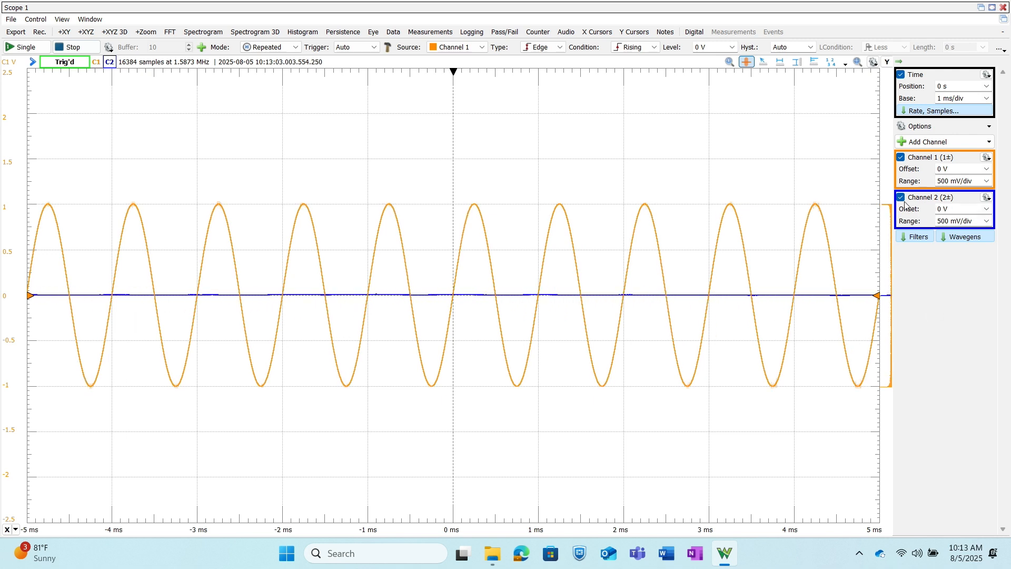
left_click(901, 197)
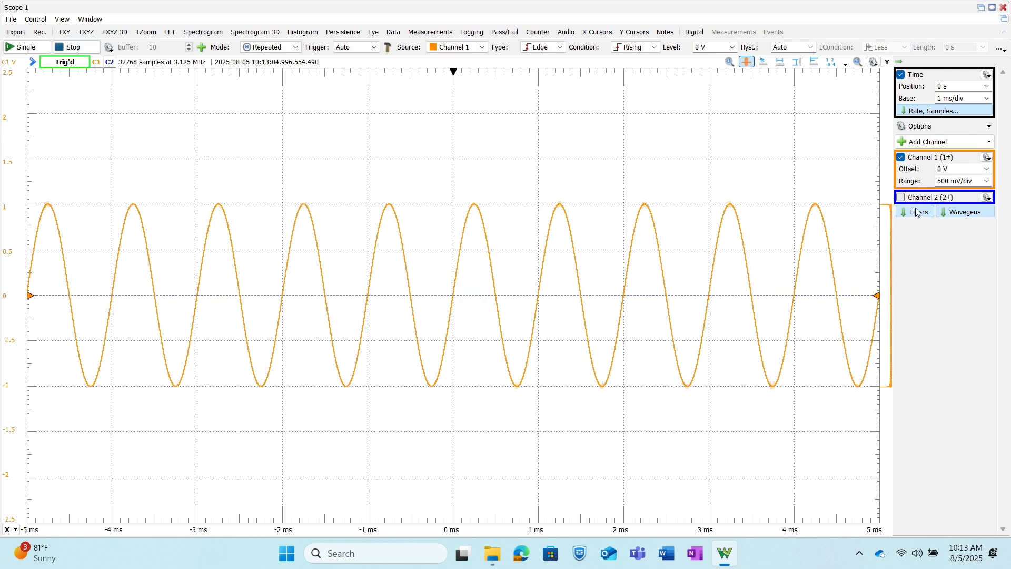
left_click(986, 180)
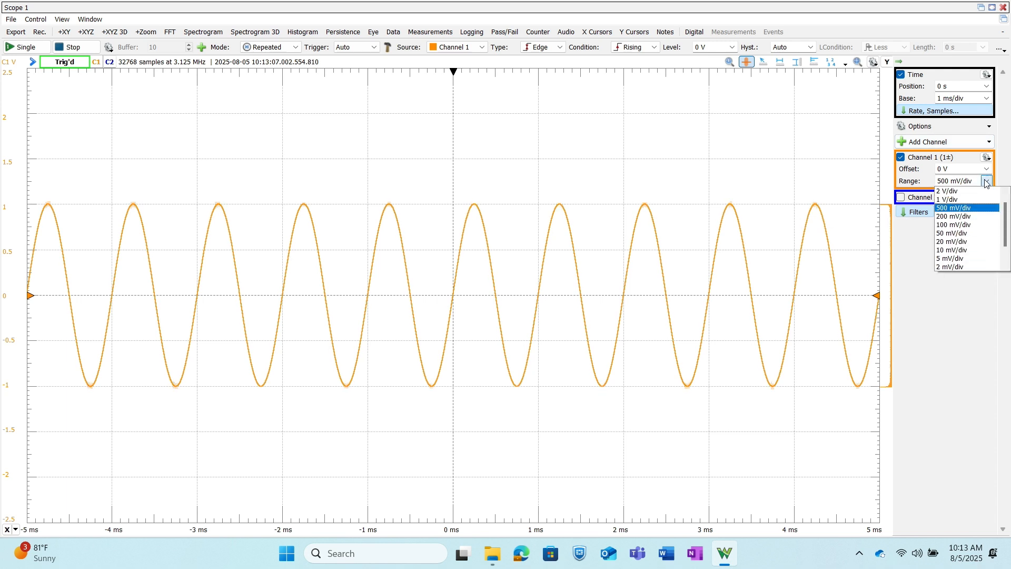
left_click(953, 216)
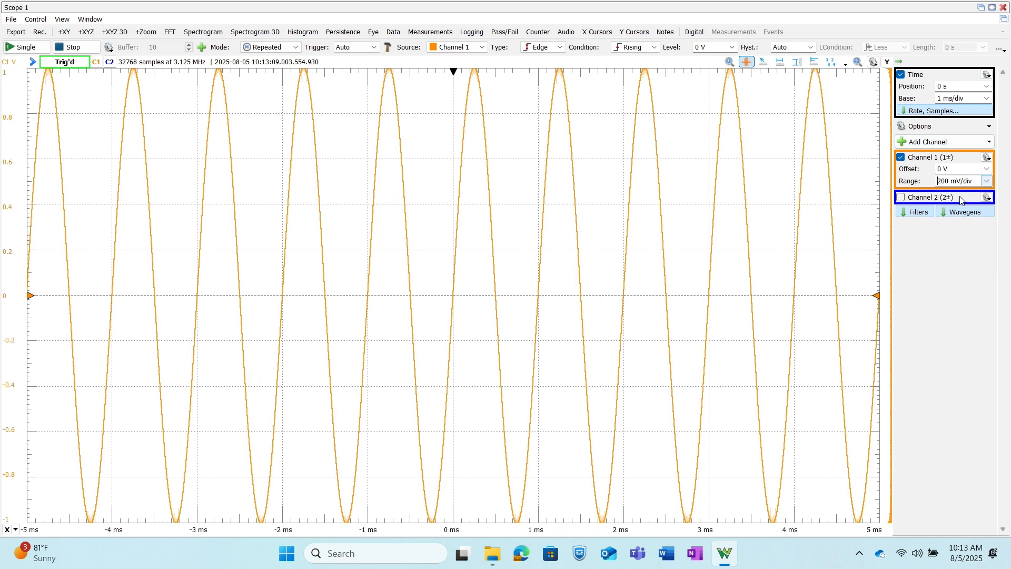
- Set the time base to 200 µs/div so about two sine cycles fill the plot
left_click(986, 98)
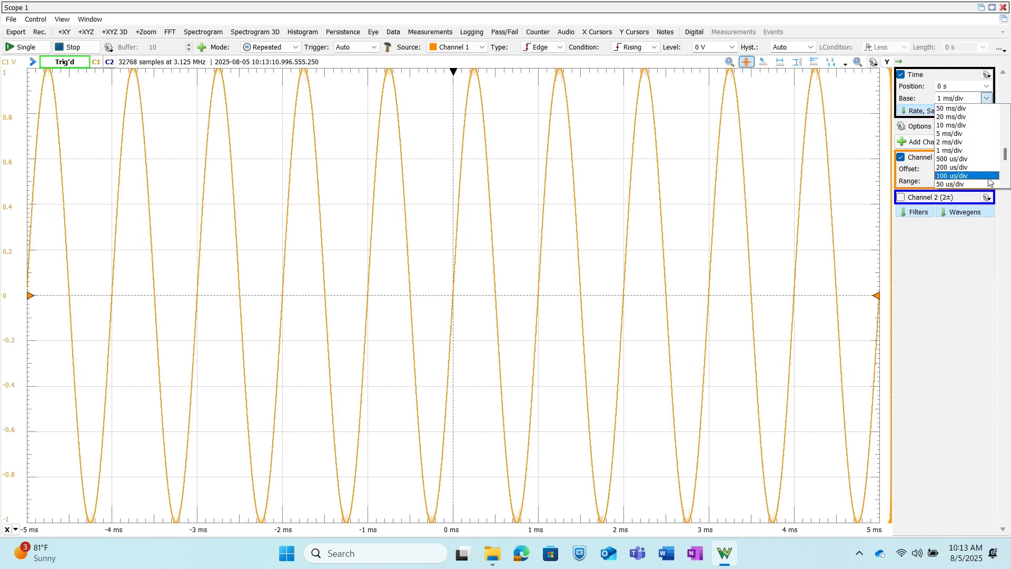
left_click(952, 167)
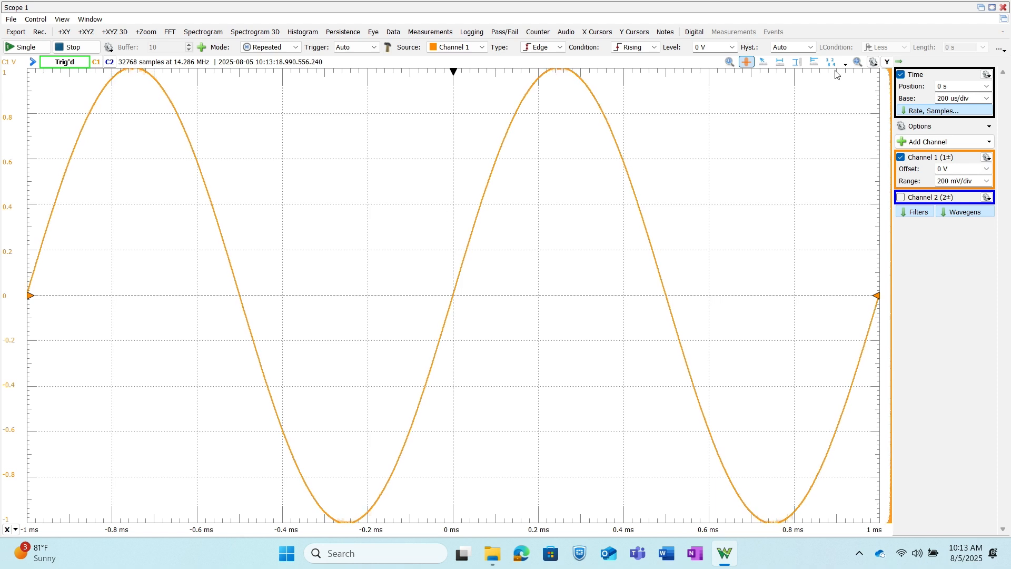
left_click(815, 61)
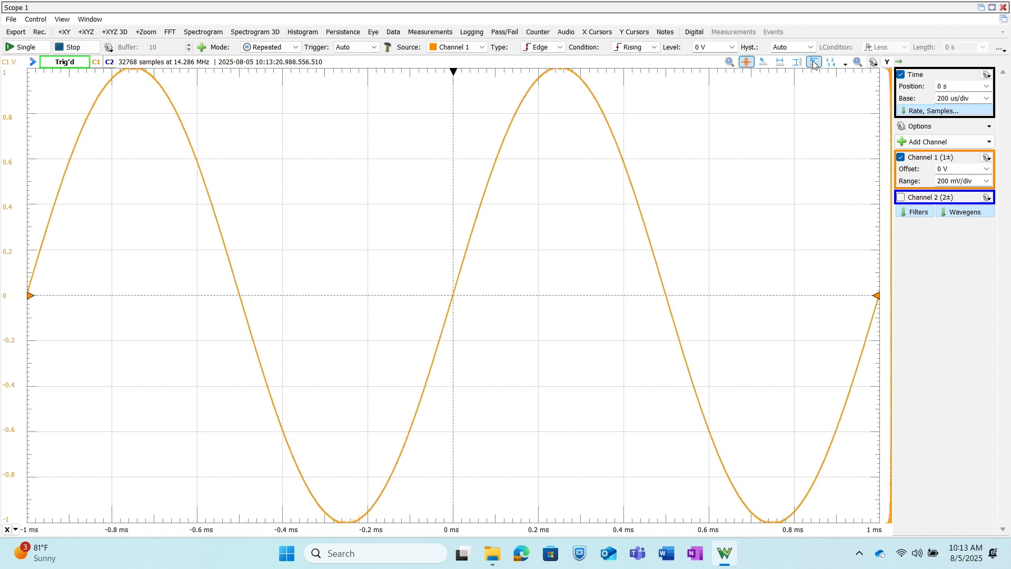
left_click(814, 61)
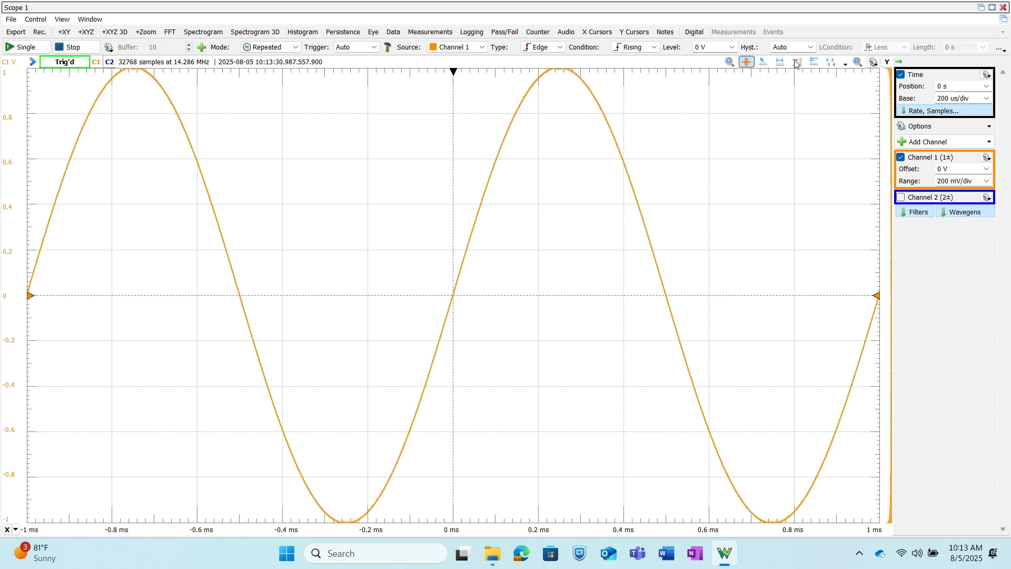
mouse_move(796, 61)
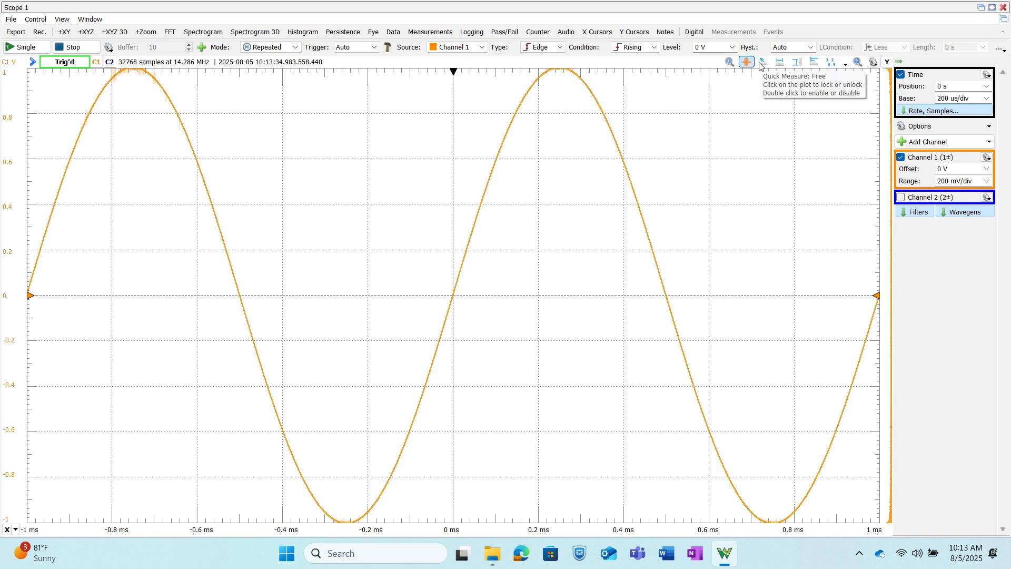
mouse_move(837, 70)
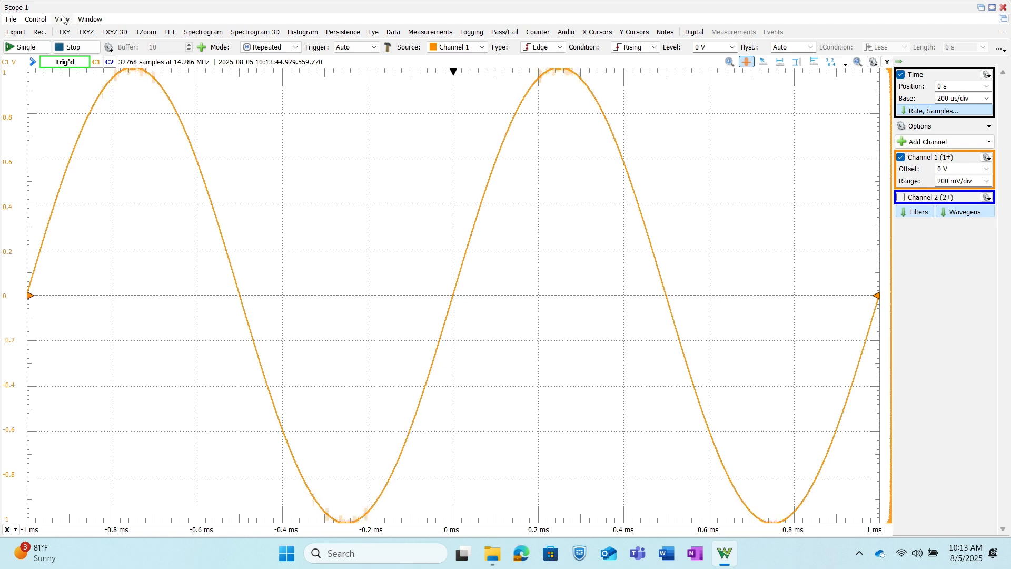
- Show the Measurements panel and add Channel 1 Vertical Peak2Peak
left_click(90, 19)
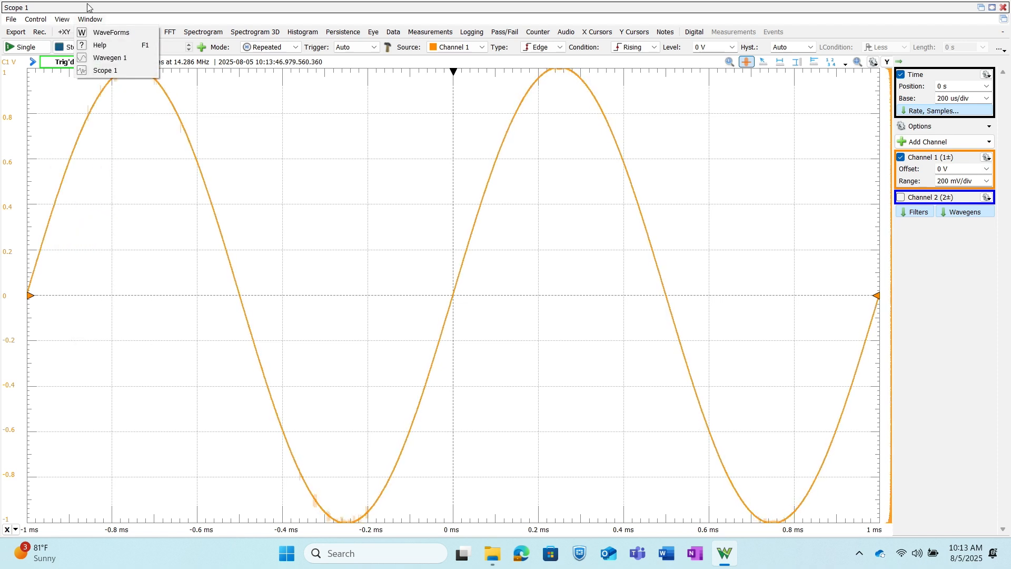
left_click(61, 19)
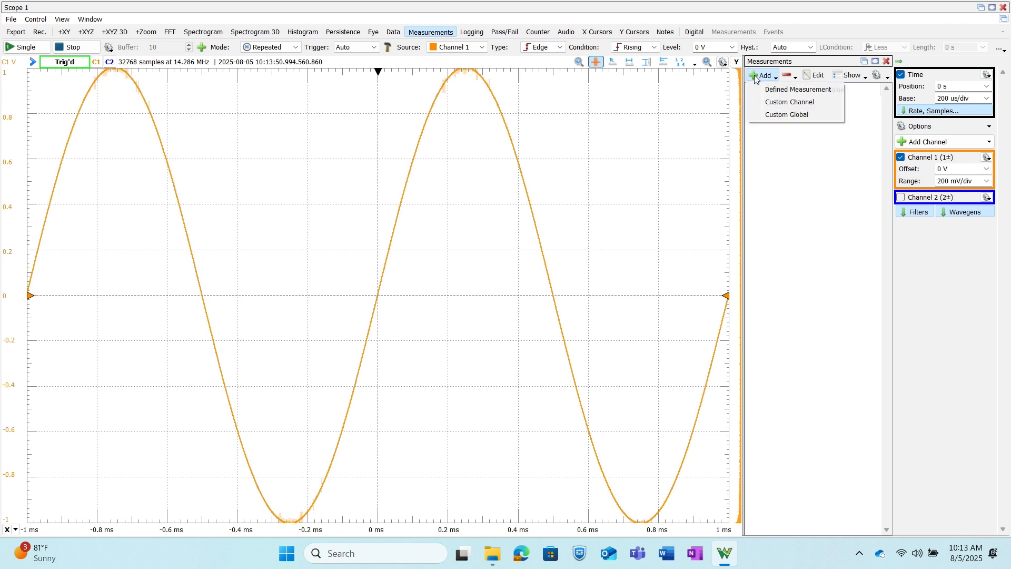
left_click(798, 88)
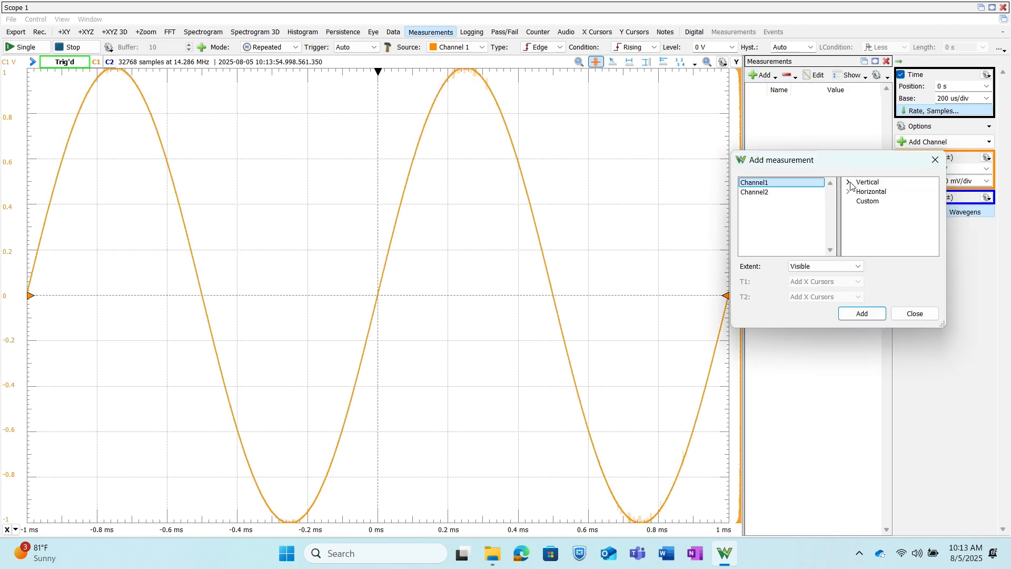
left_click(851, 183)
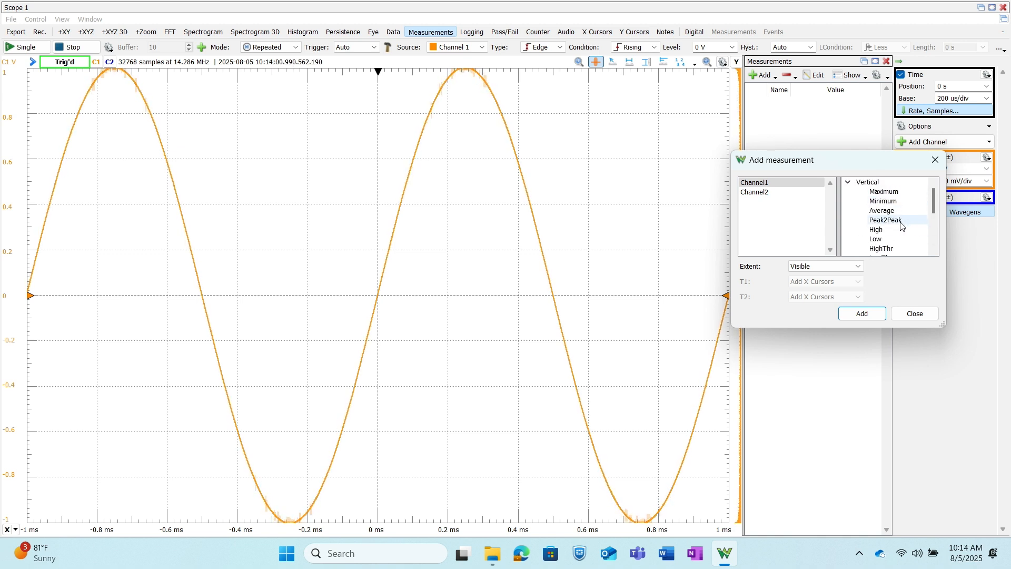
left_click(862, 314)
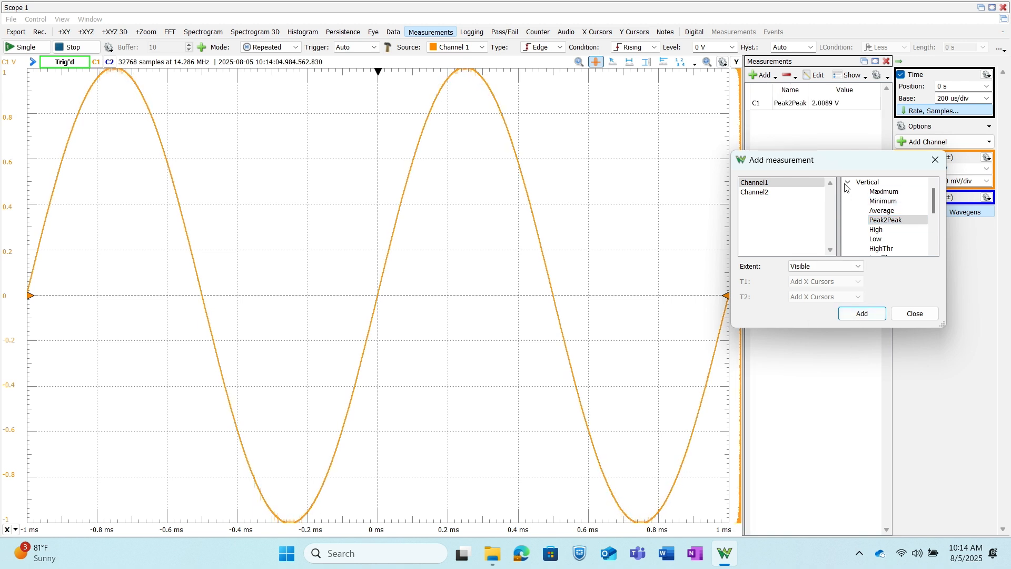
- Add Channel 1 Horizontal Frequency, close the dialog, and stop acquisition to freeze the waveform
left_click(849, 182)
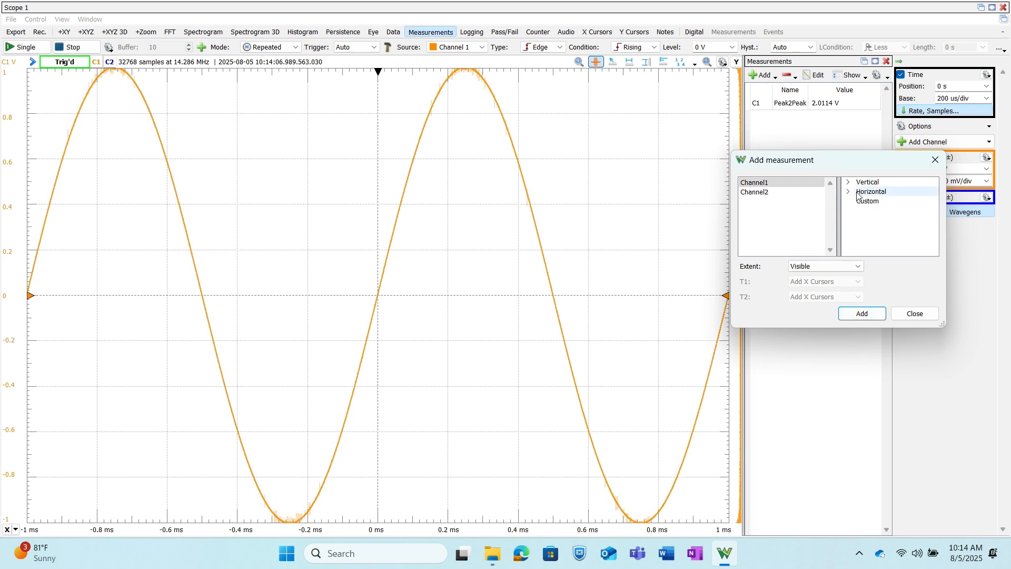
left_click(871, 191)
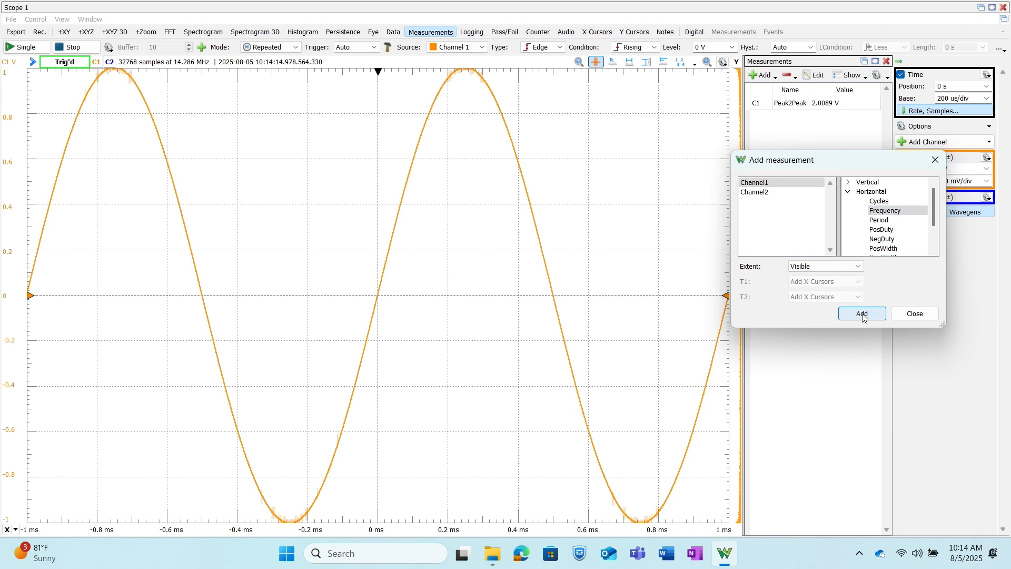
left_click(861, 314)
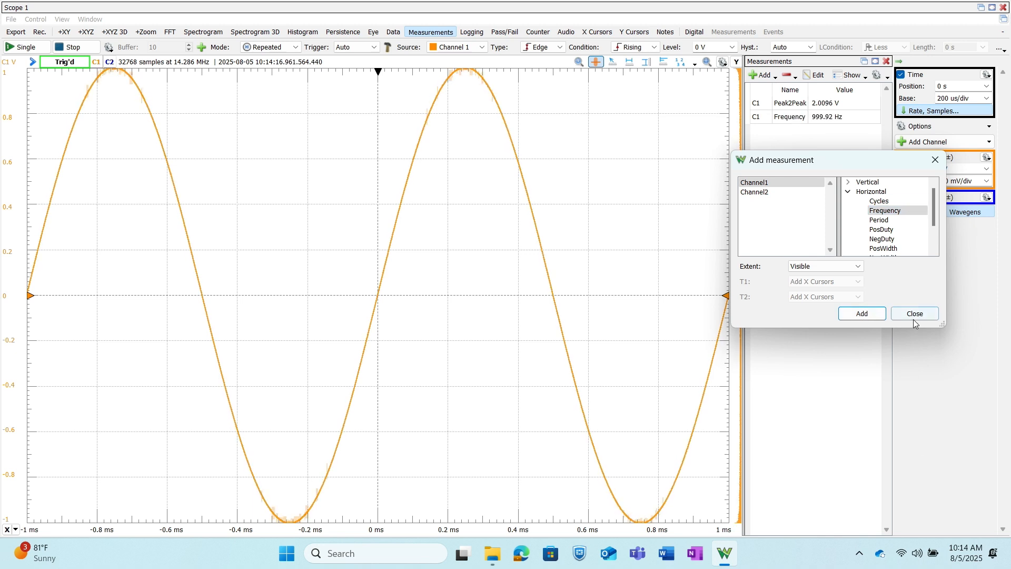
left_click(914, 314)
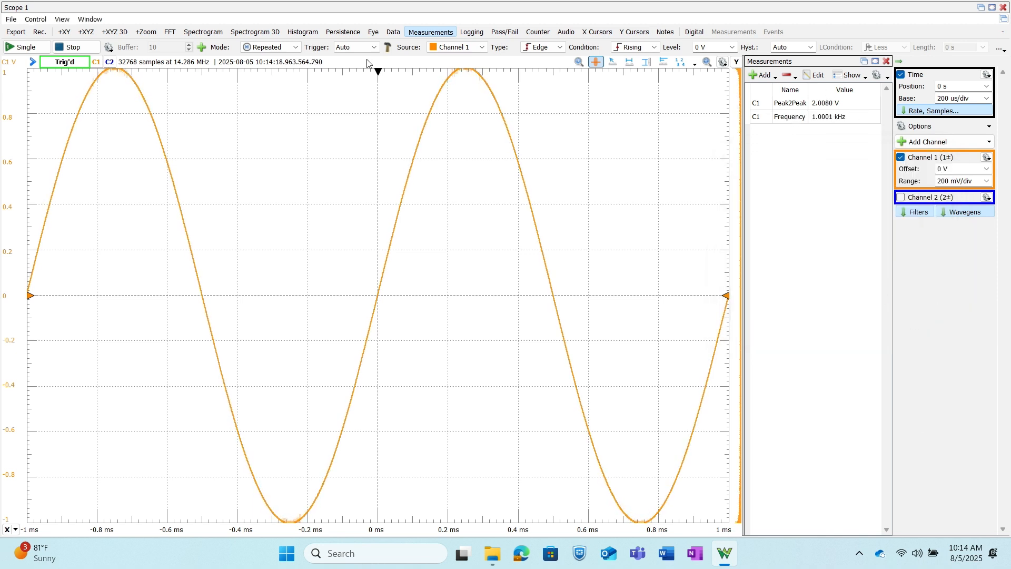
left_click(74, 46)
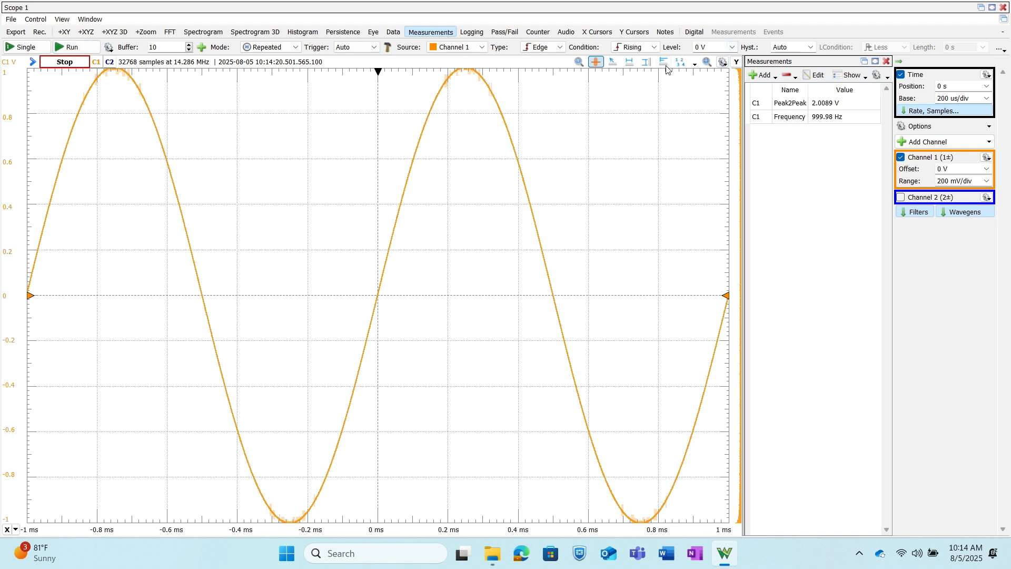
left_click(664, 62)
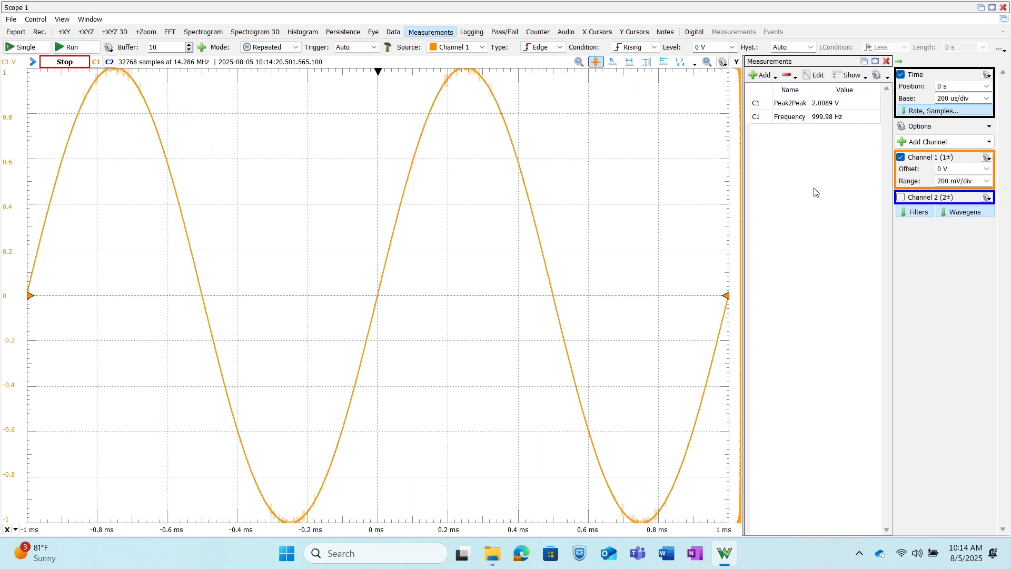
mouse_move(780, 109)
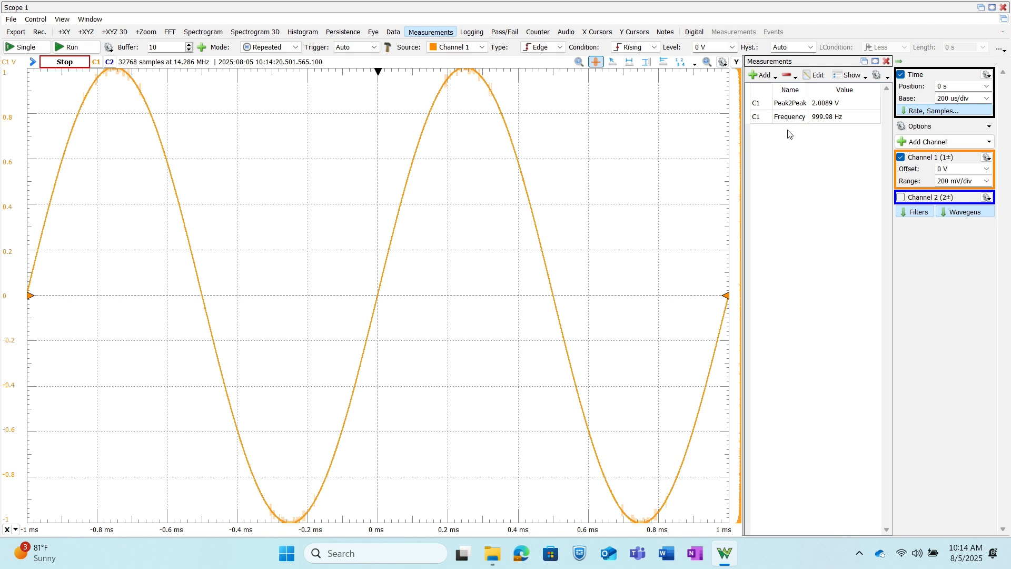
mouse_move(406, 28)
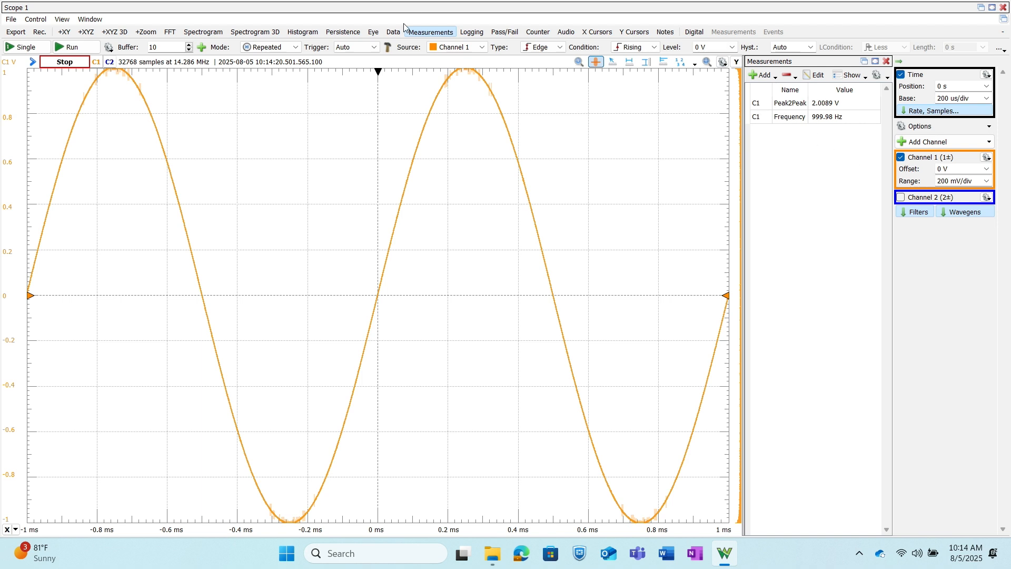
mouse_move(86, 19)
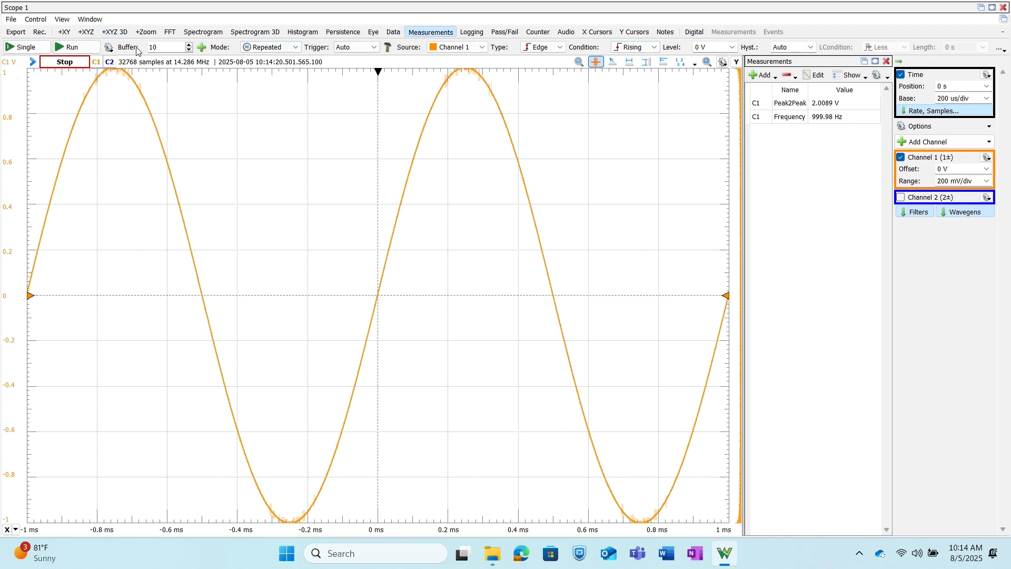
mouse_move(322, 58)
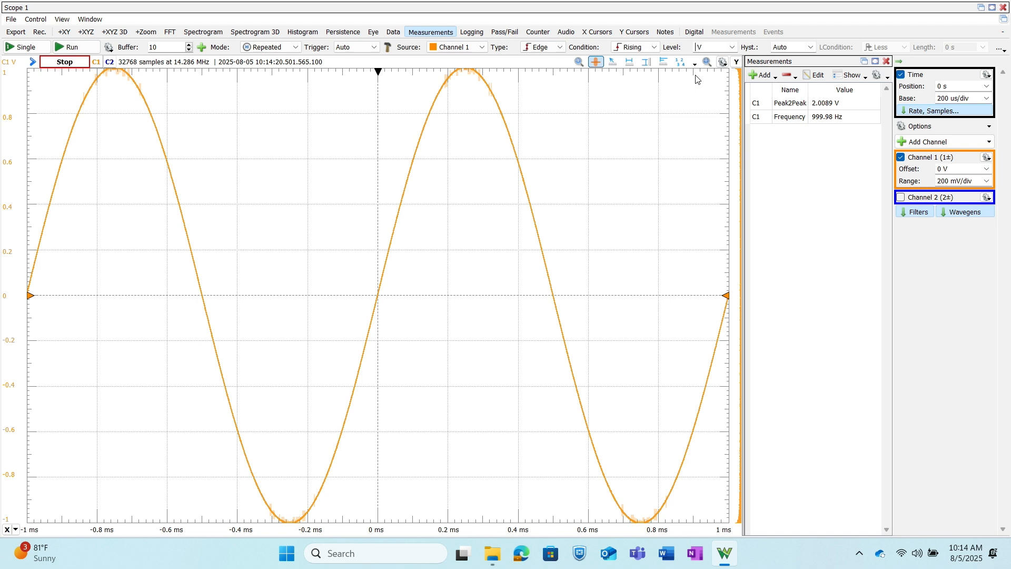
type("1")
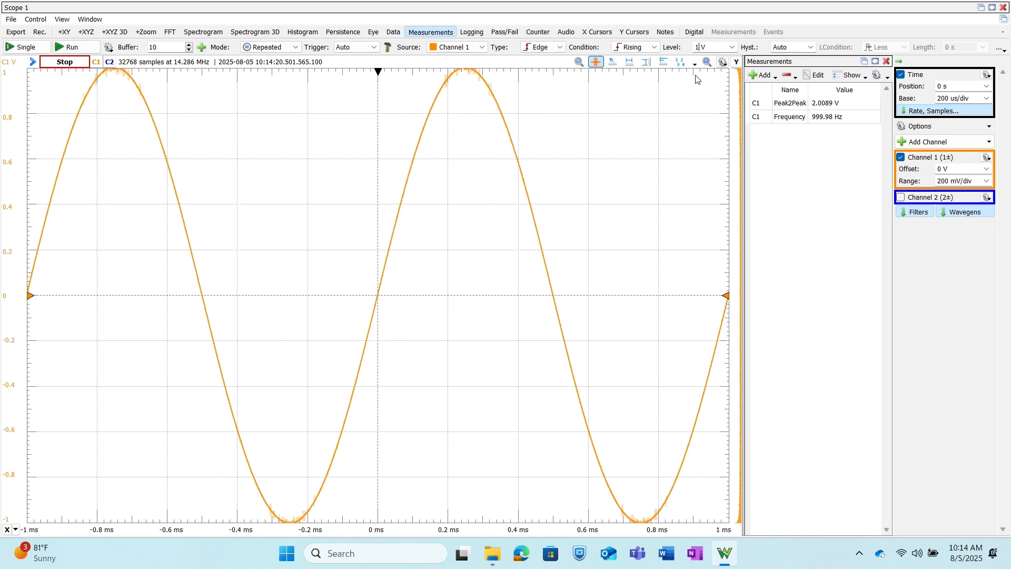
left_click(733, 47)
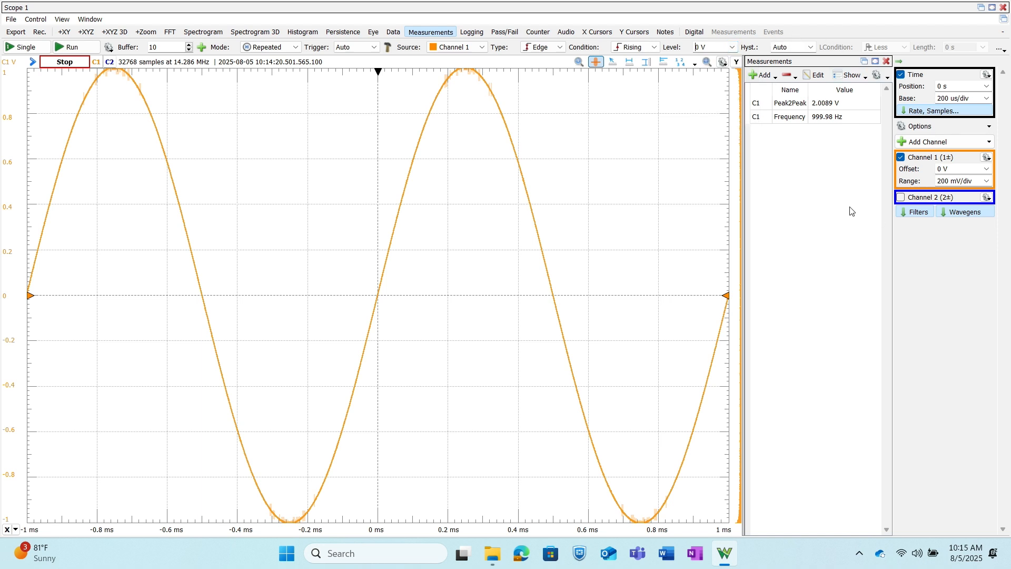
left_click(700, 47)
type("1")
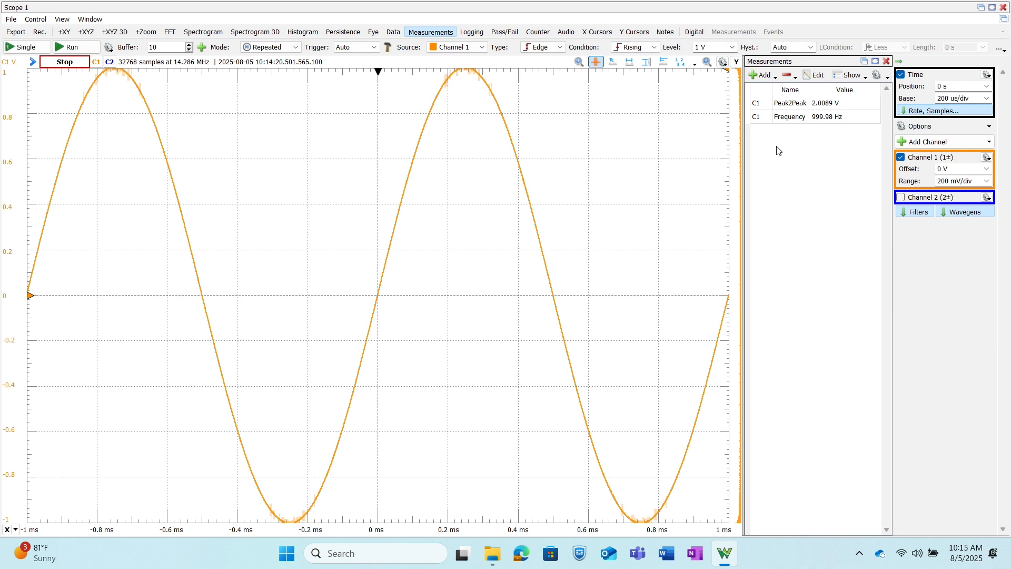
mouse_move(726, 98)
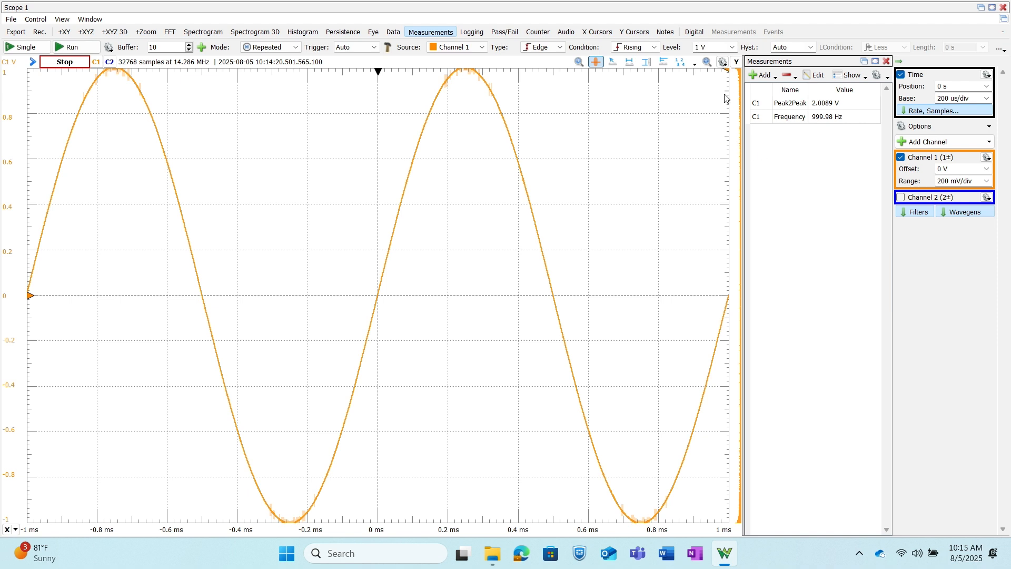
mouse_move(733, 94)
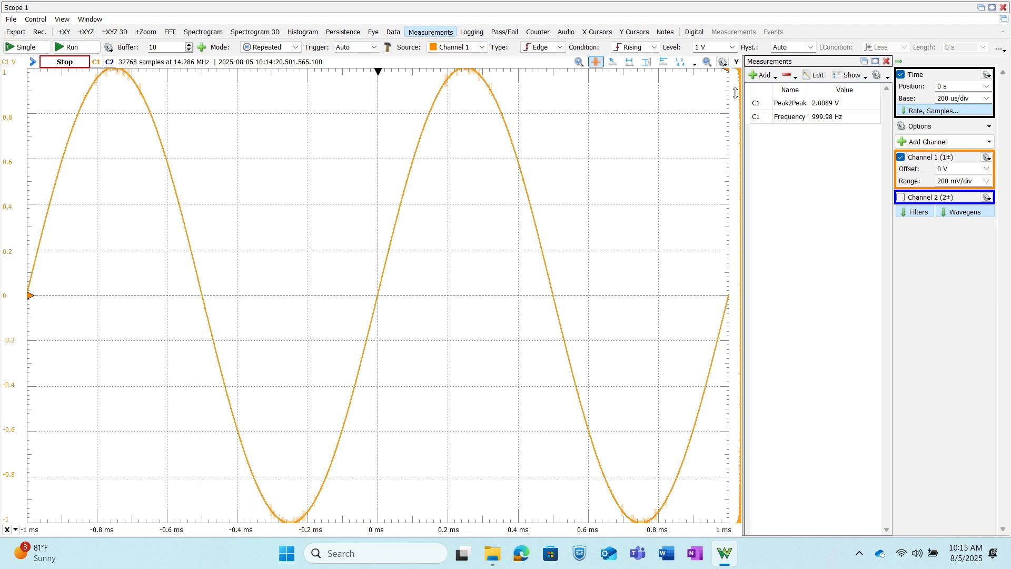
mouse_move(727, 97)
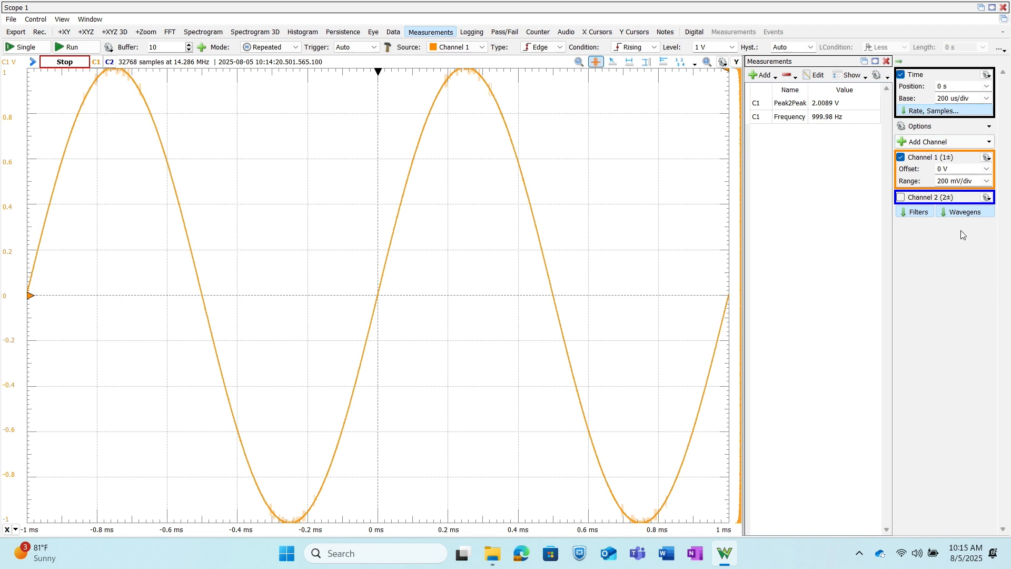
mouse_move(978, 165)
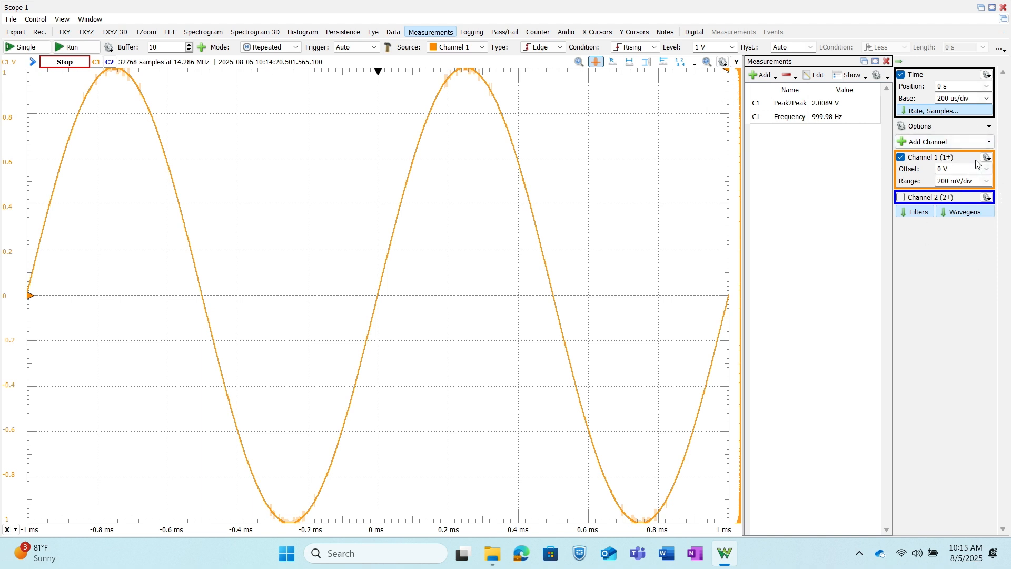
left_click(984, 157)
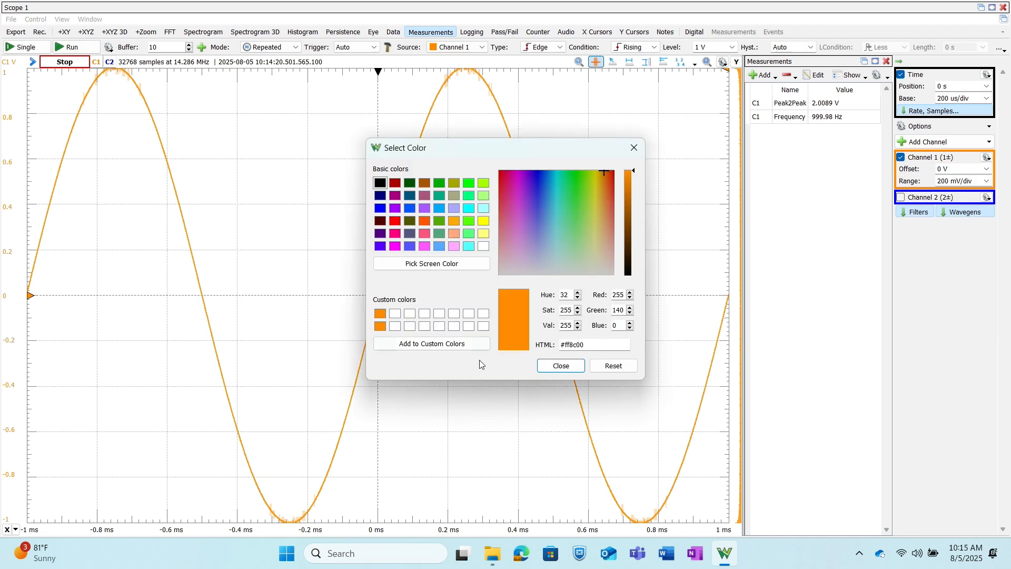
left_click(560, 365)
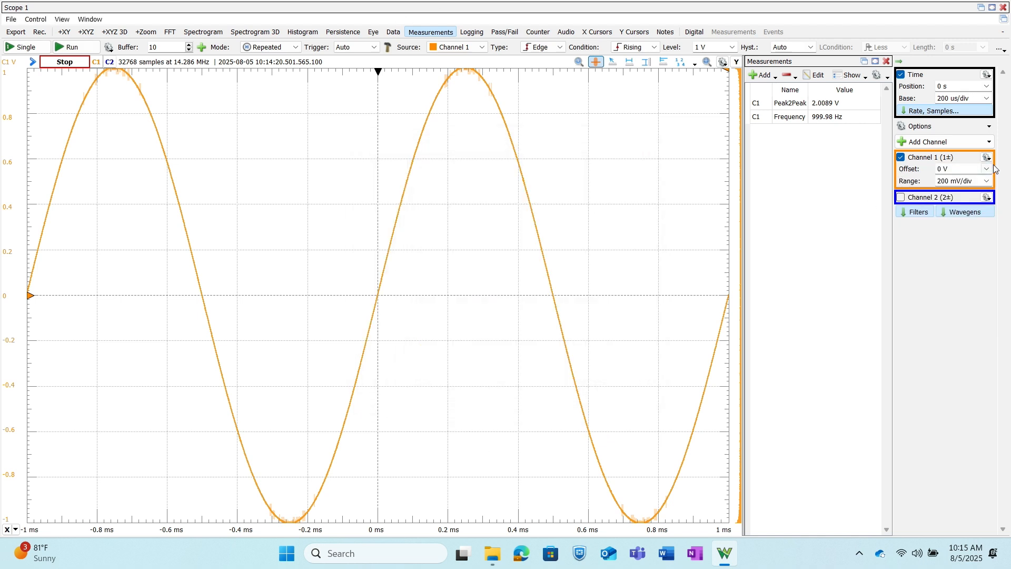
left_click(985, 157)
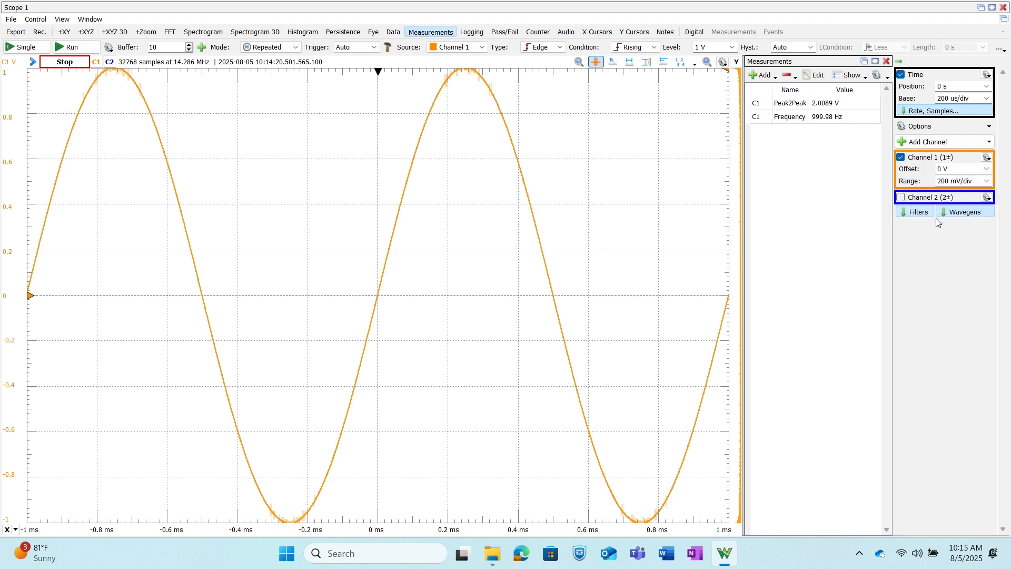
- Add the filter channels, enable Filter 1 and view its source options
left_click(914, 211)
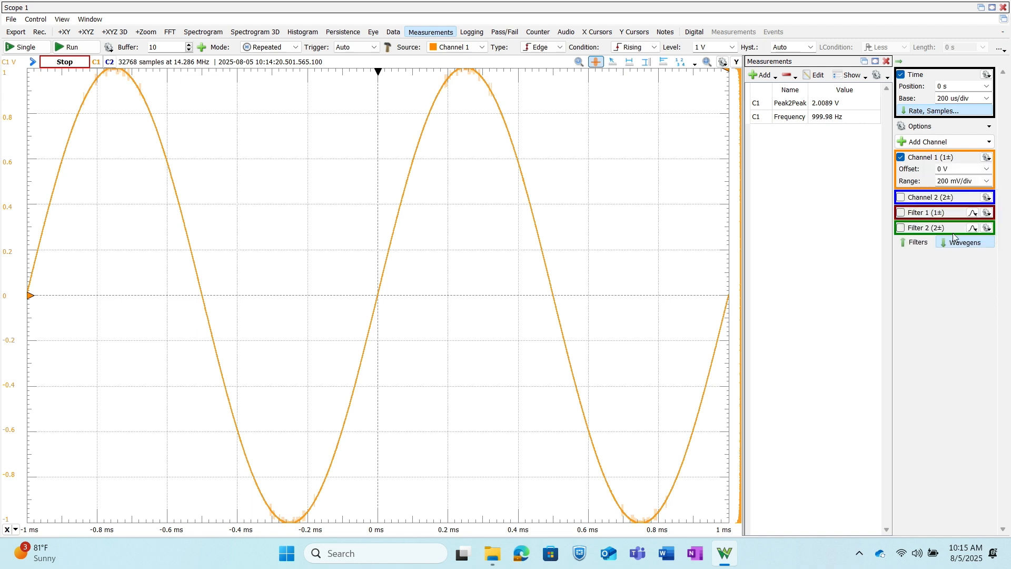
left_click(900, 212)
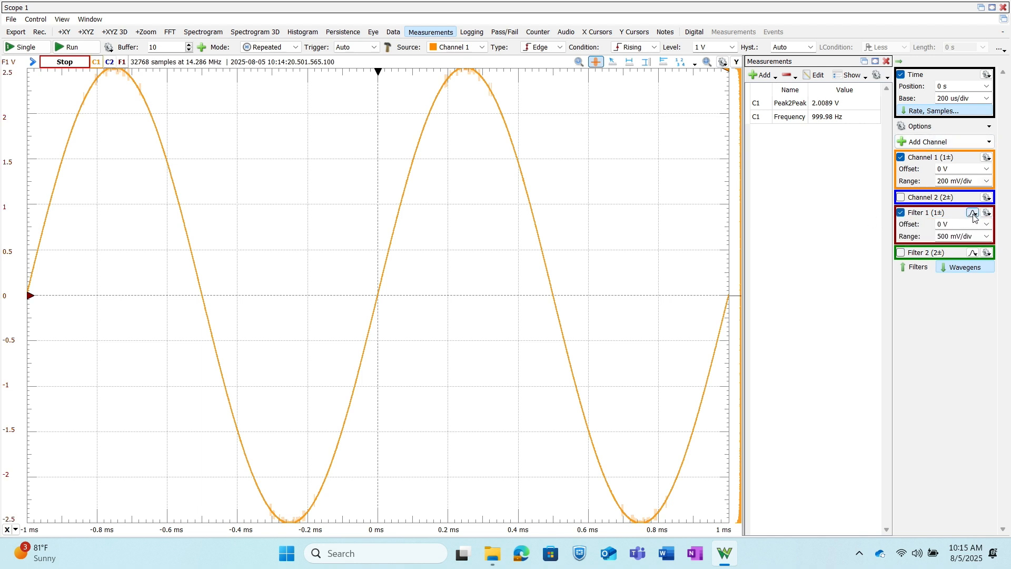
left_click(974, 213)
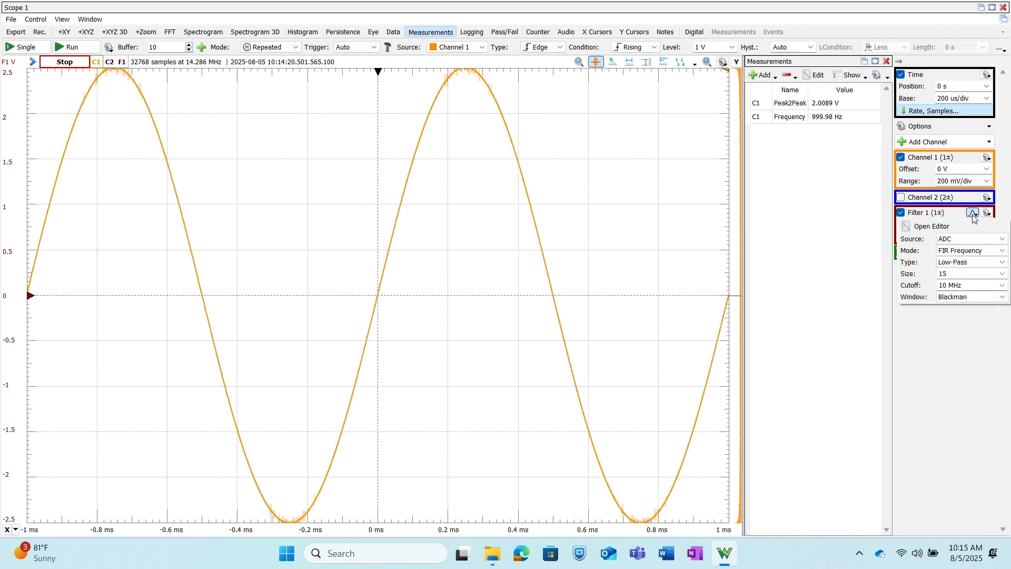
left_click(970, 239)
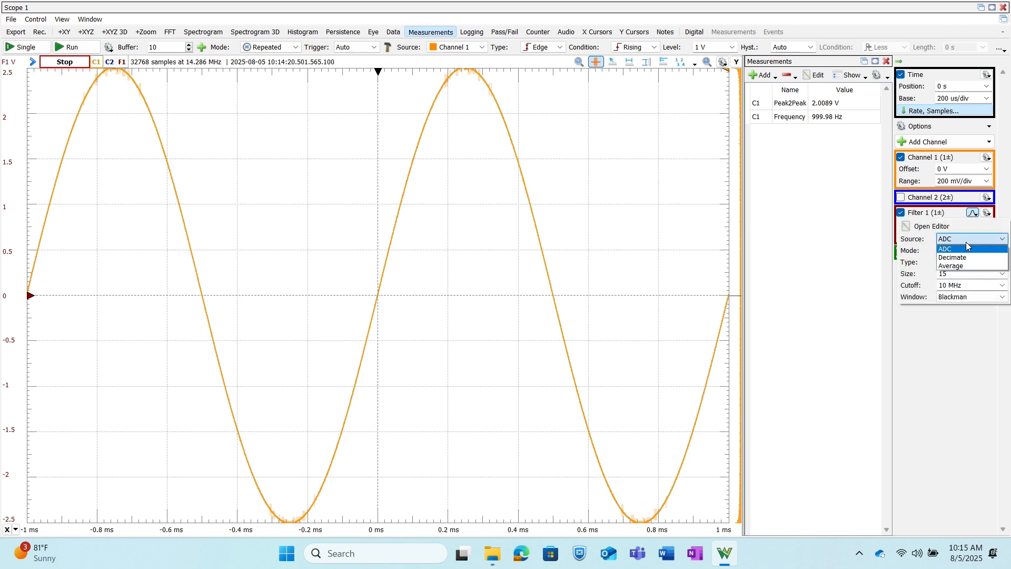
mouse_move(967, 246)
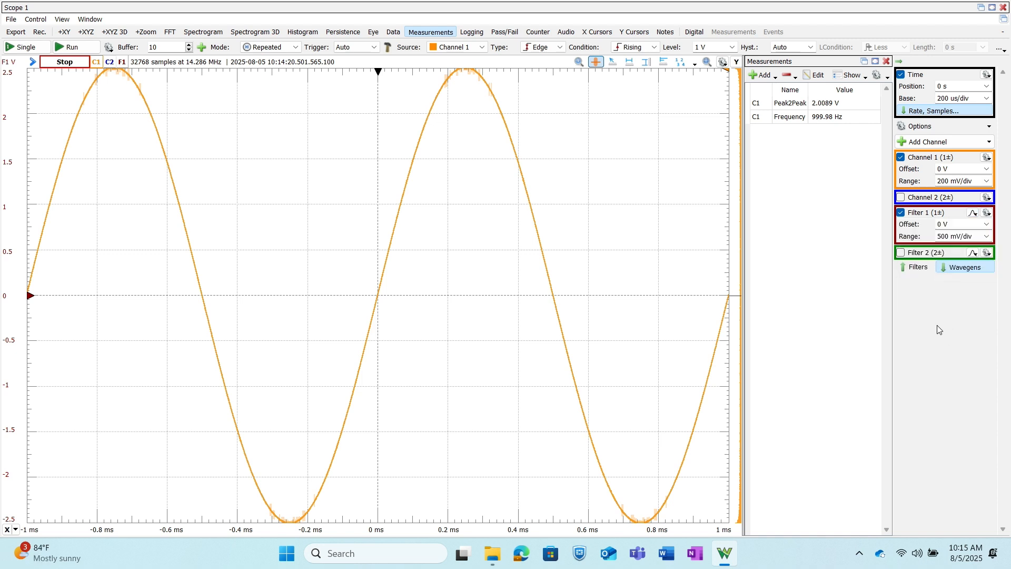
mouse_move(932, 308)
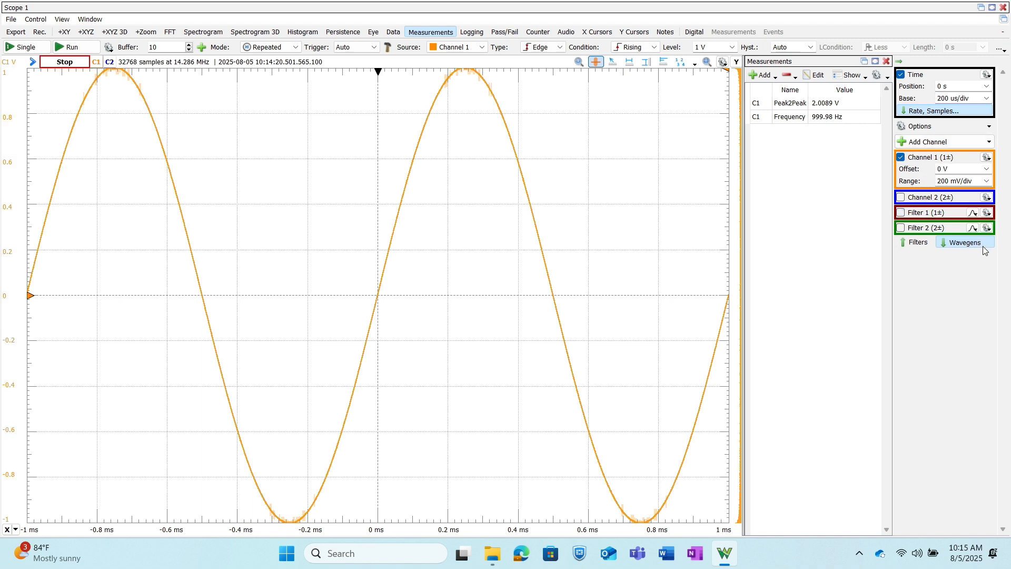
- Add the four Wavegen channels, inspect Wavegen 1's settings, then switch it off
left_click(964, 242)
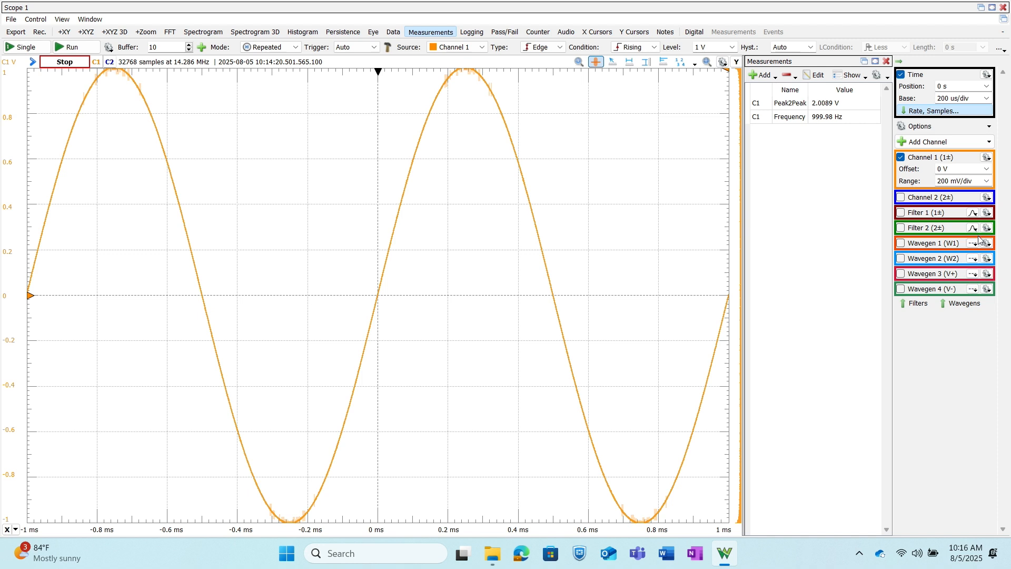
left_click(900, 242)
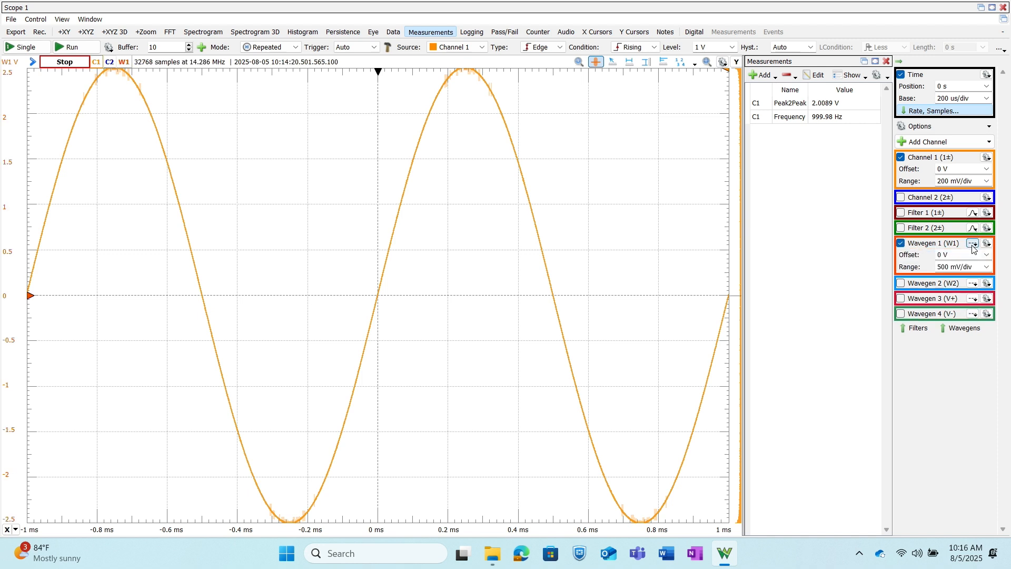
left_click(974, 243)
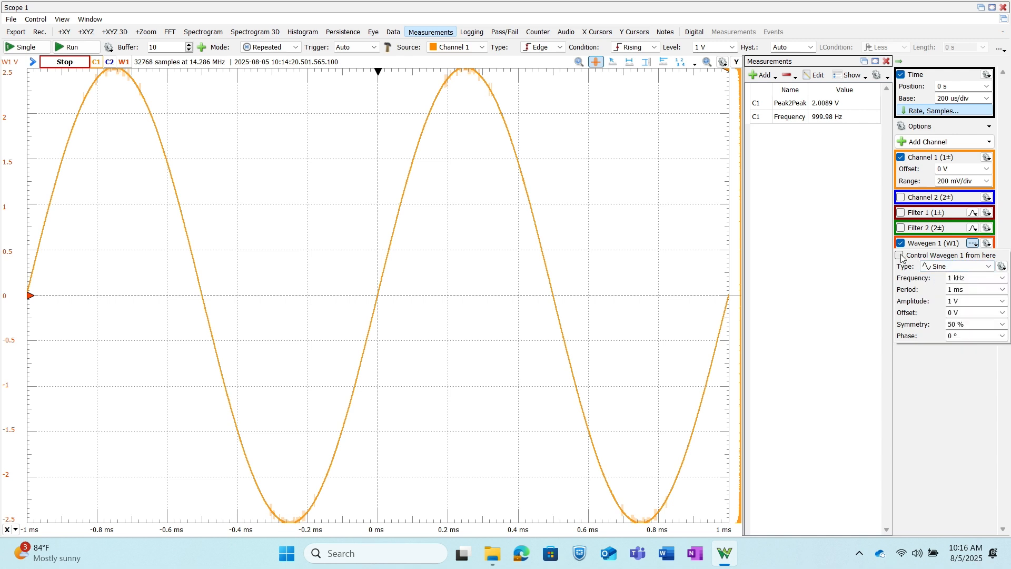
left_click(901, 255)
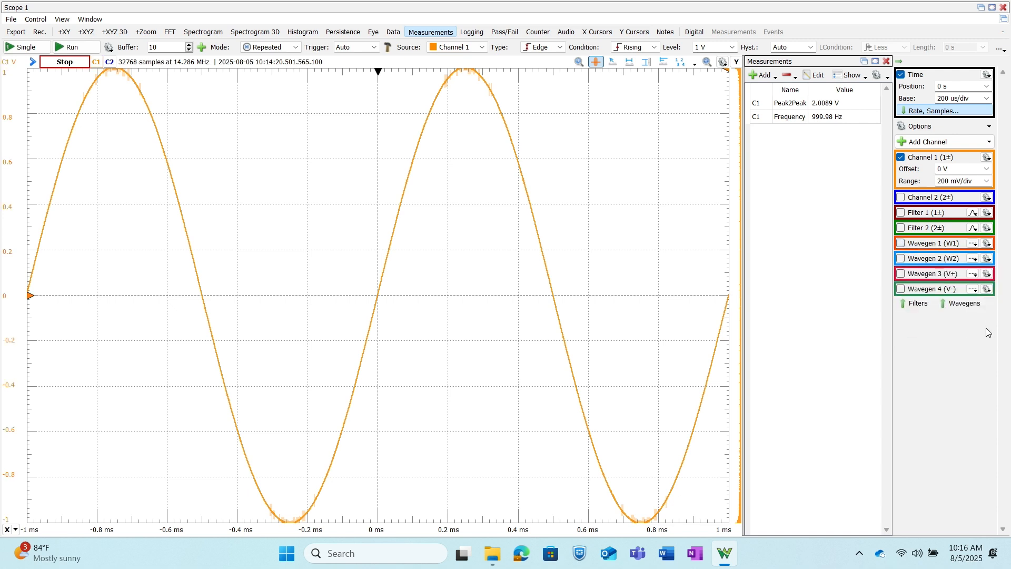
mouse_move(966, 123)
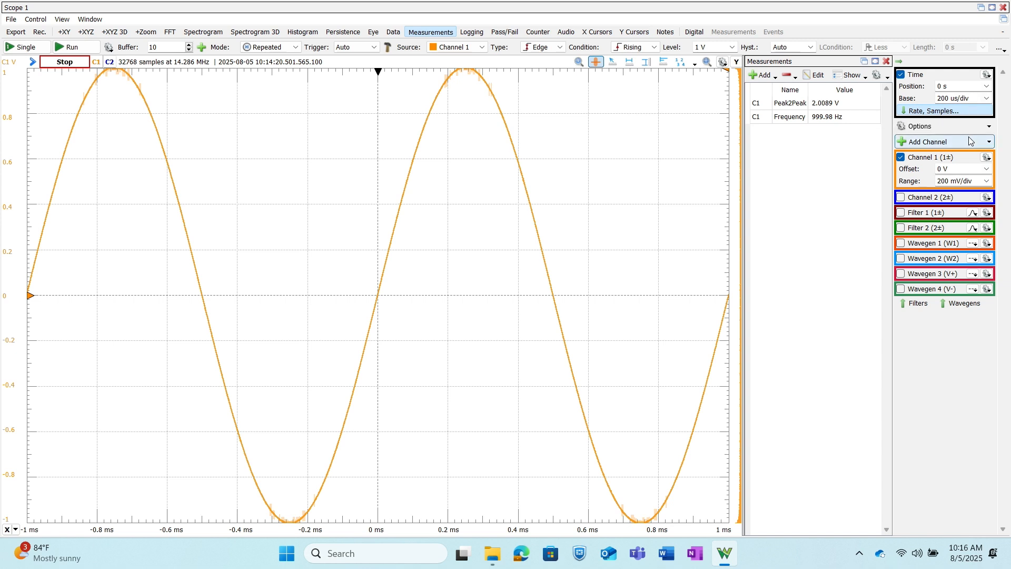
left_click(931, 141)
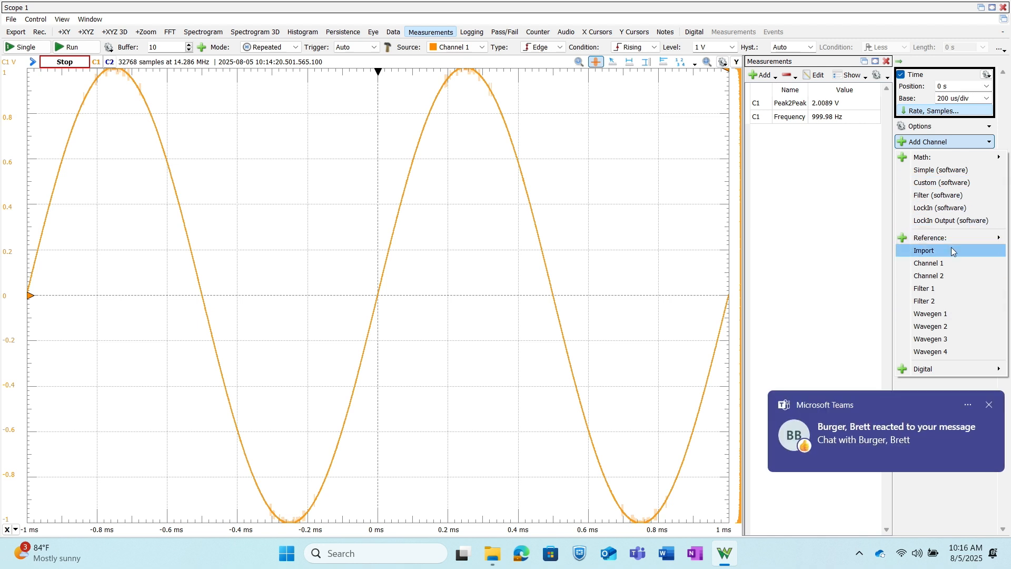
left_click(928, 262)
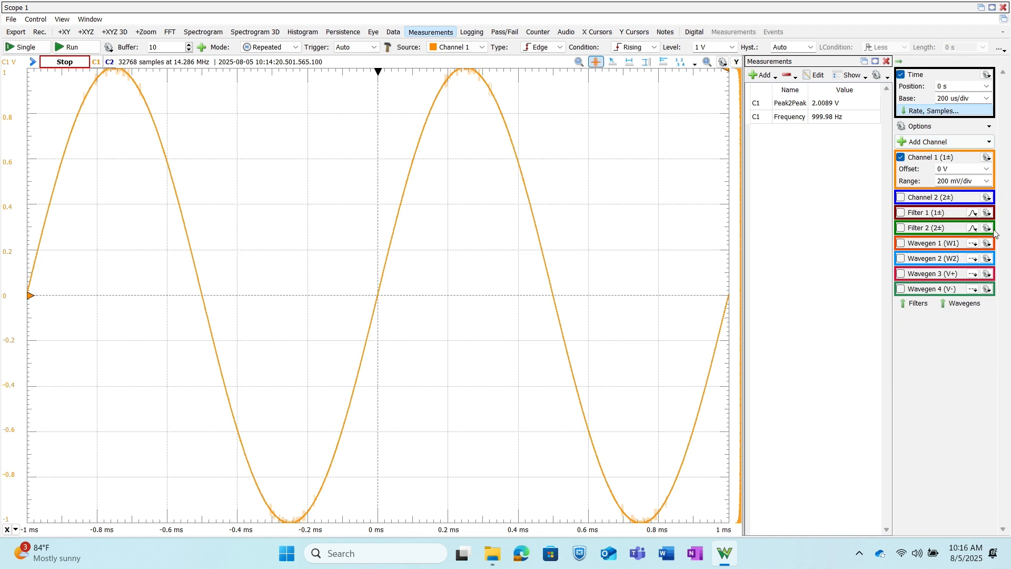
left_click(943, 141)
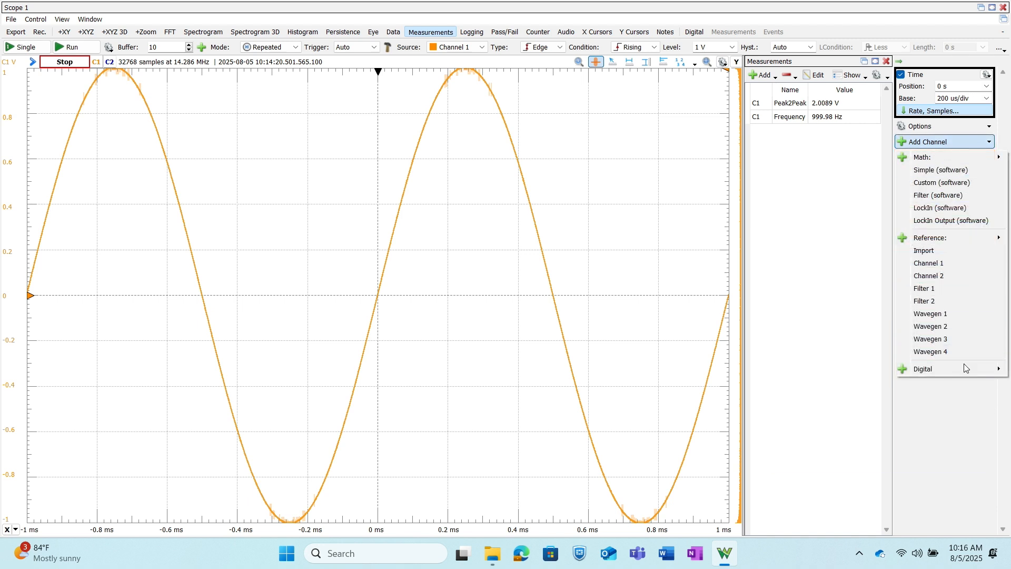
left_click(924, 368)
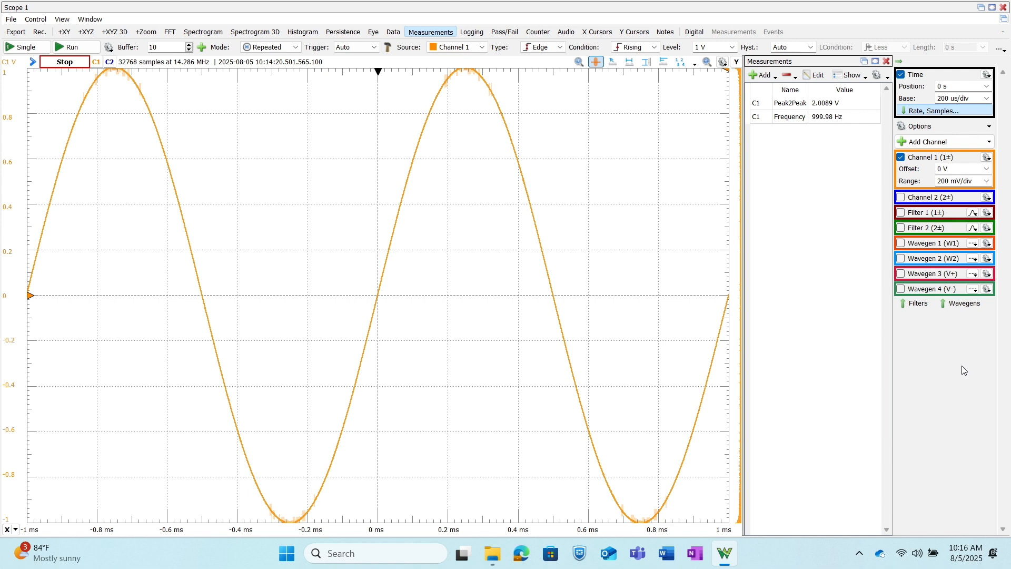
mouse_move(866, 226)
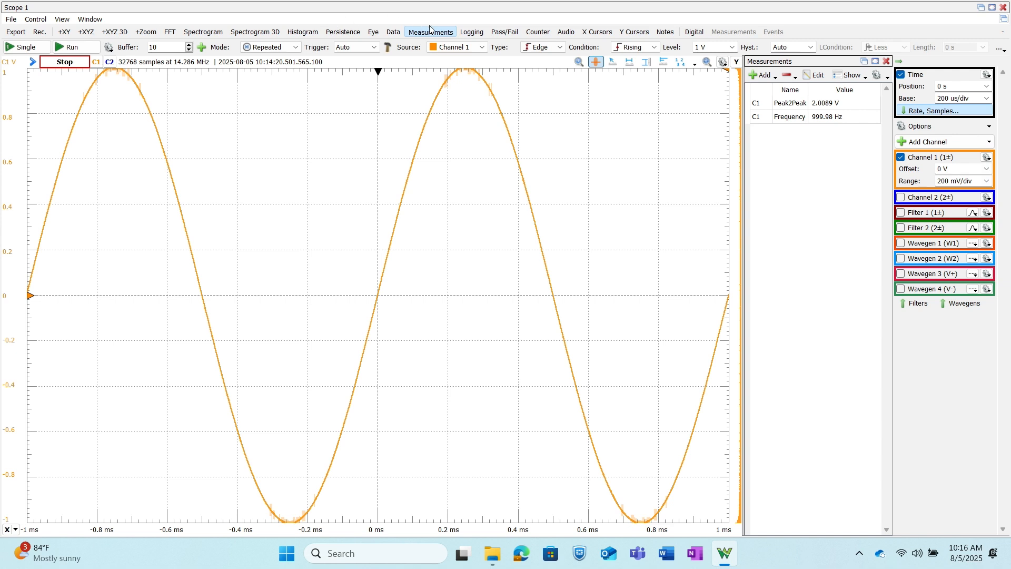
mouse_move(452, 34)
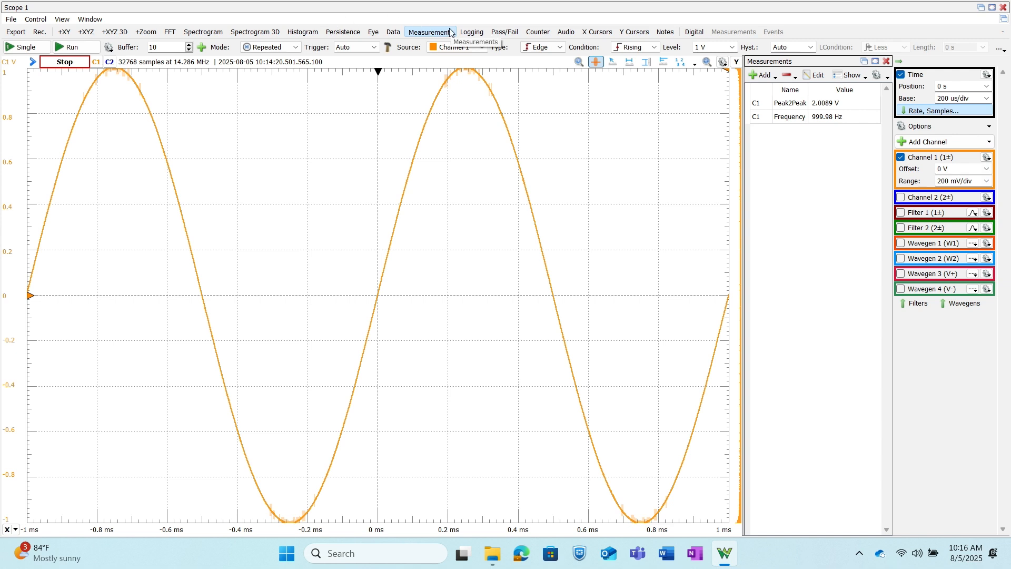